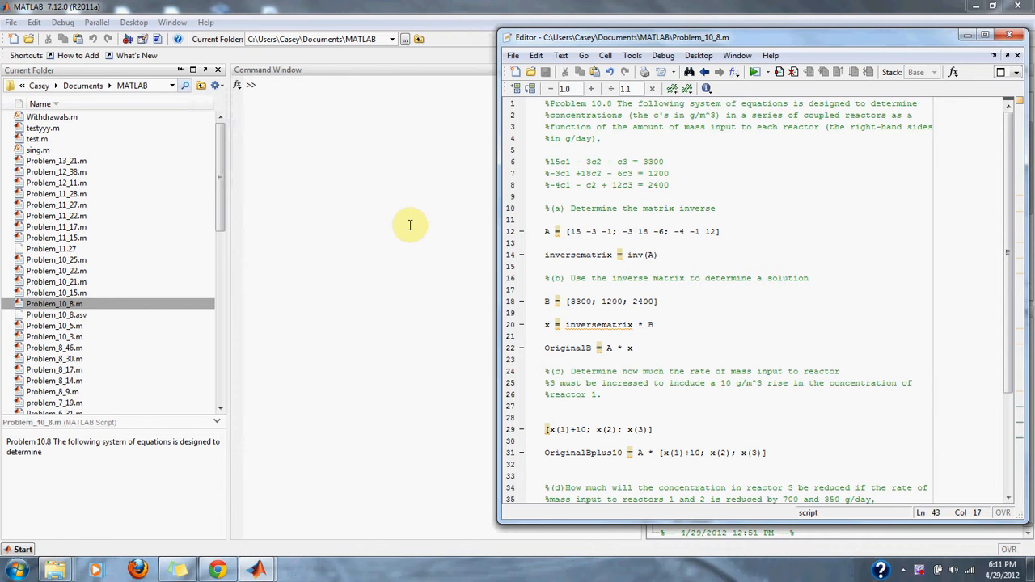
mouse_move(547, 184)
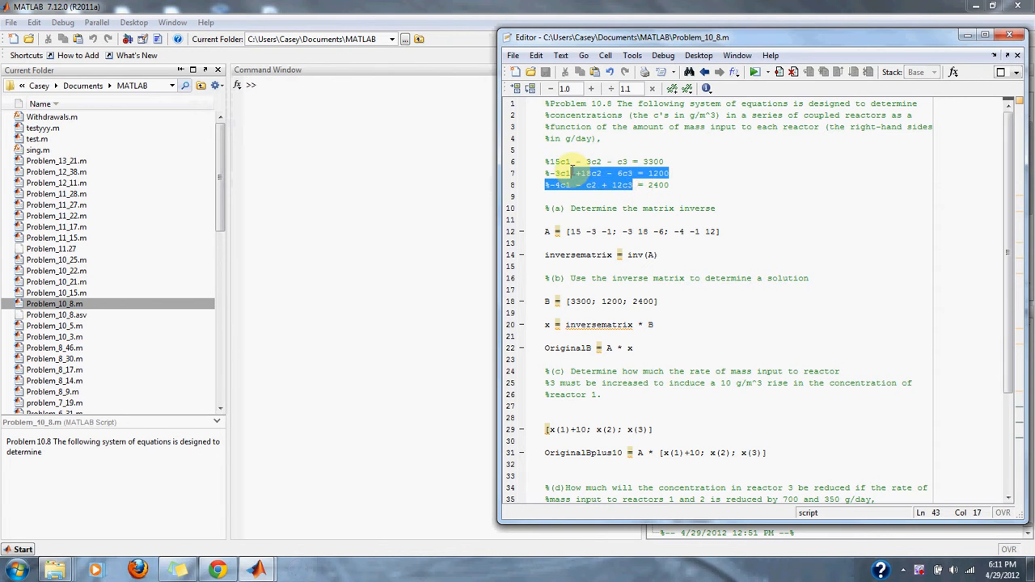
- Step through the script's earlier lines in the Editor, moving down toward part (d)
click(550, 161)
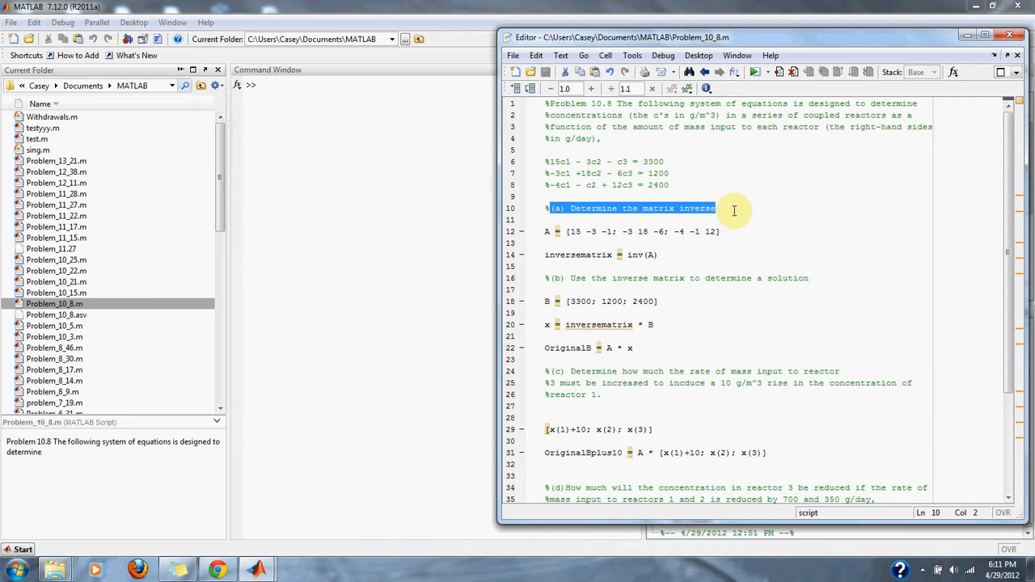
mouse_move(727, 232)
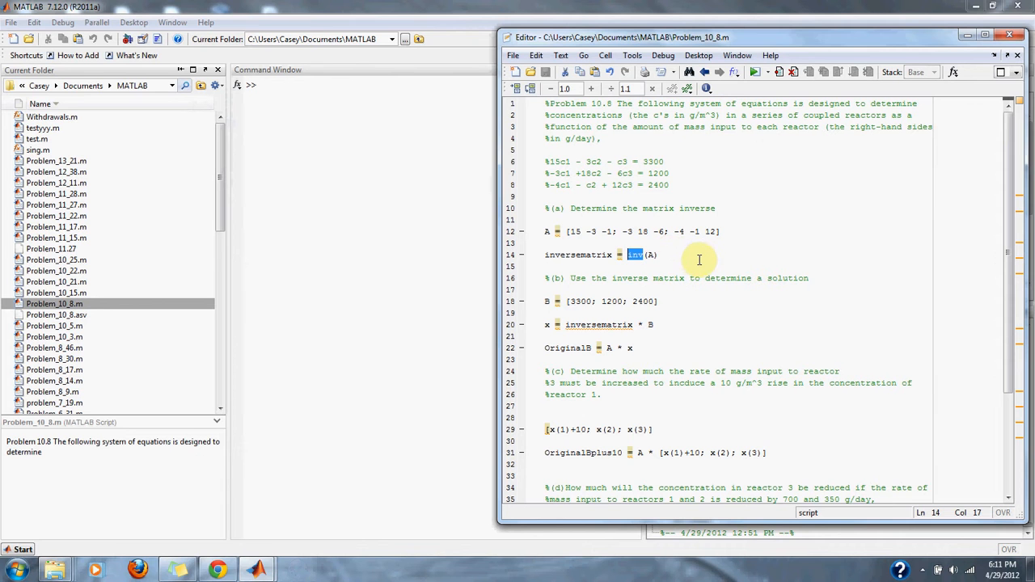
mouse_move(680, 258)
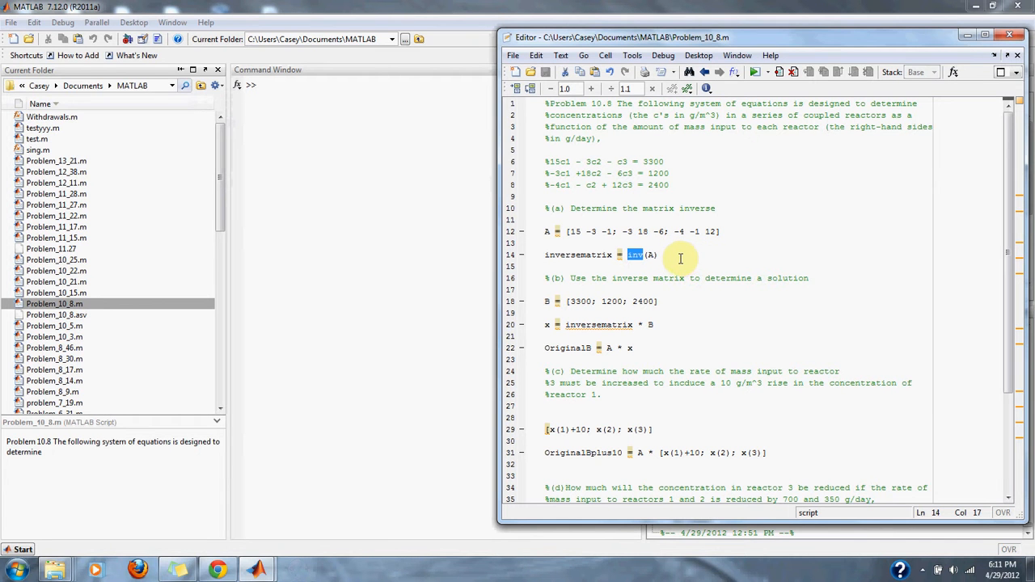
mouse_move(673, 257)
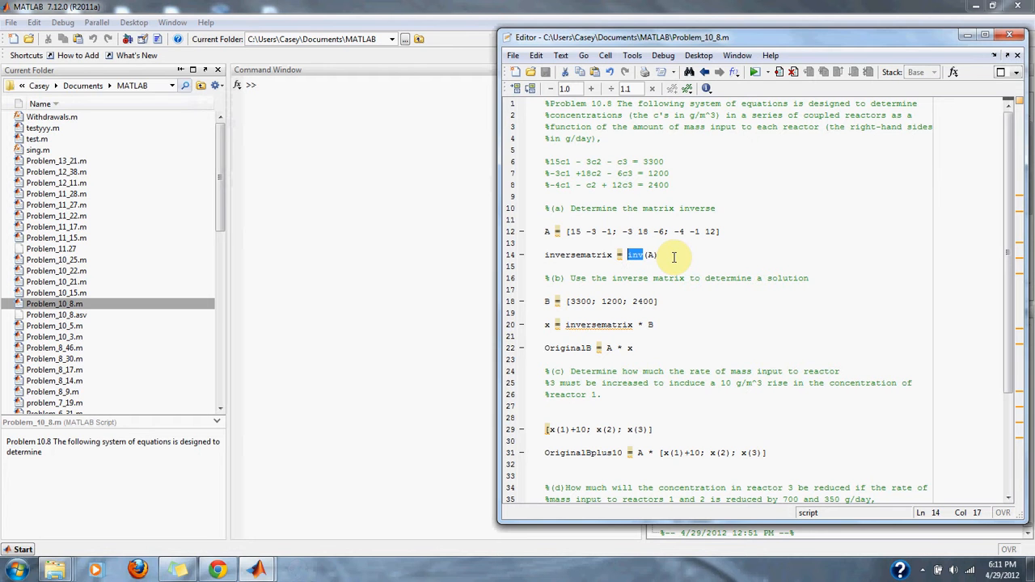
mouse_move(682, 301)
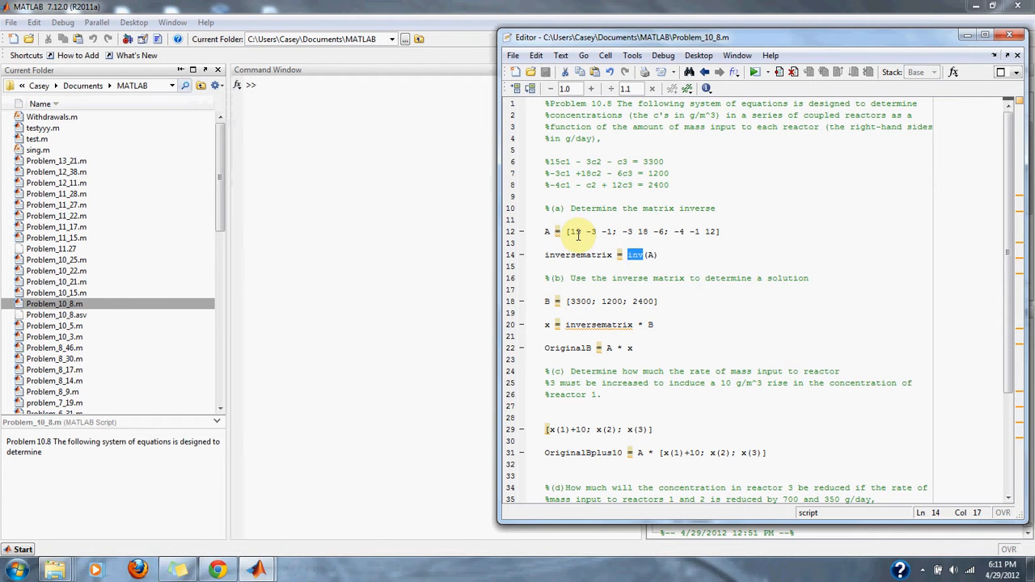
click(551, 231)
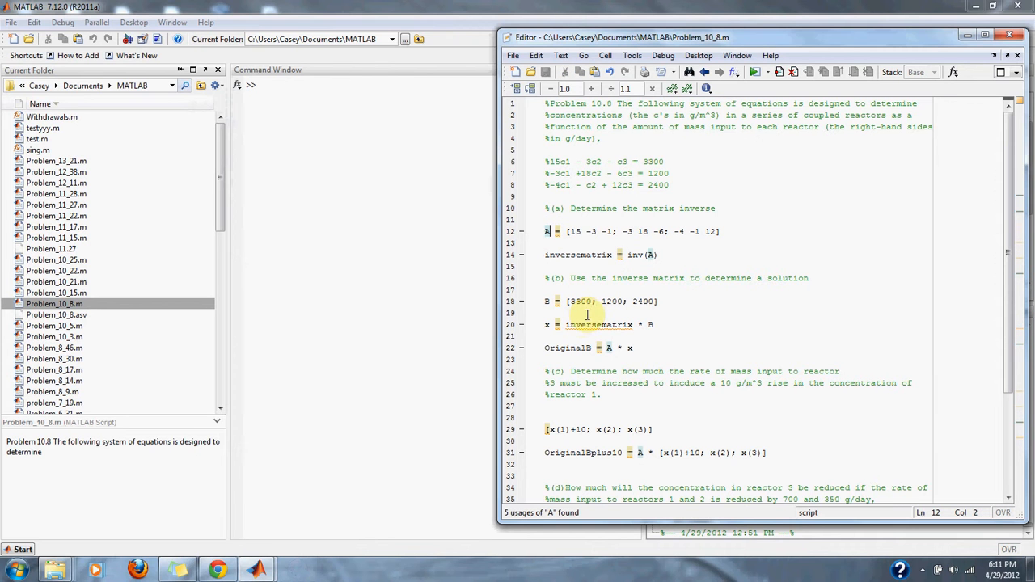
click(592, 302)
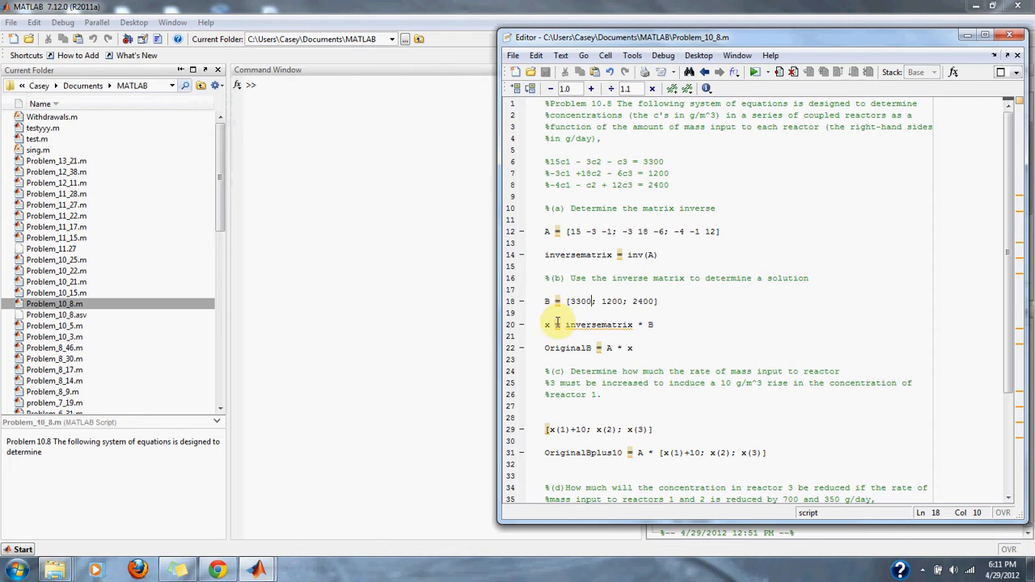
click(547, 324)
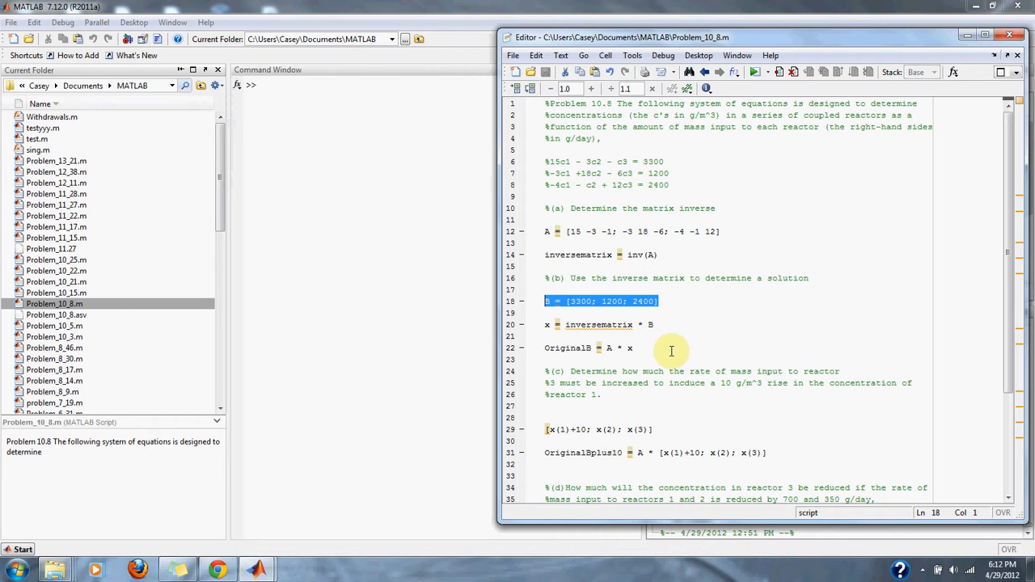
click(634, 348)
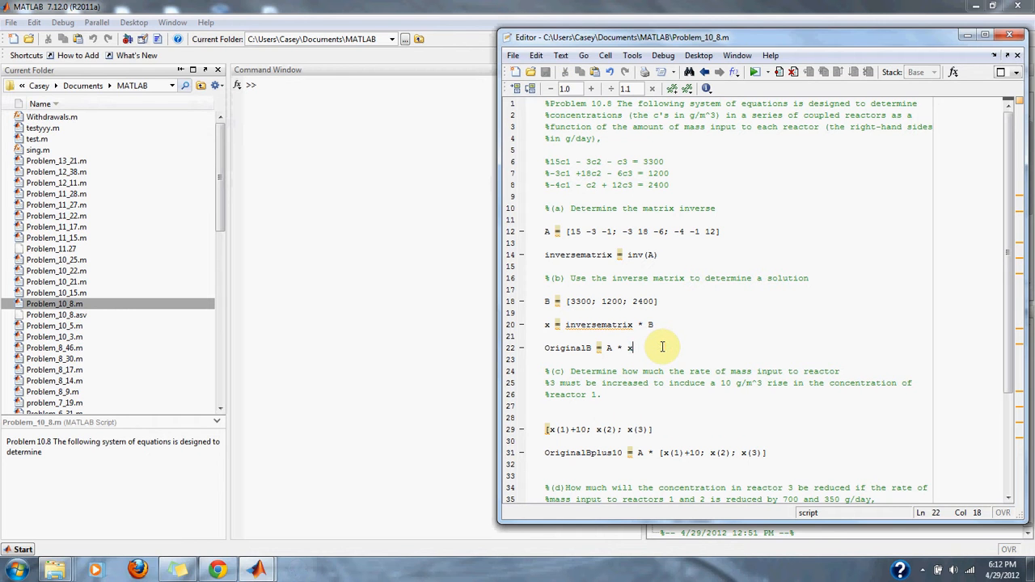
double_click(631, 348)
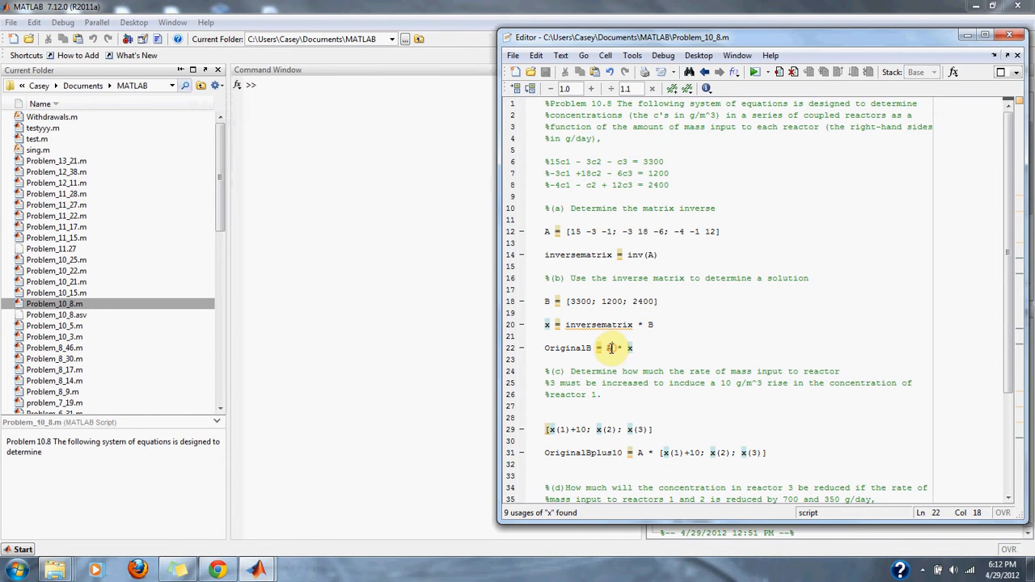
click(637, 348)
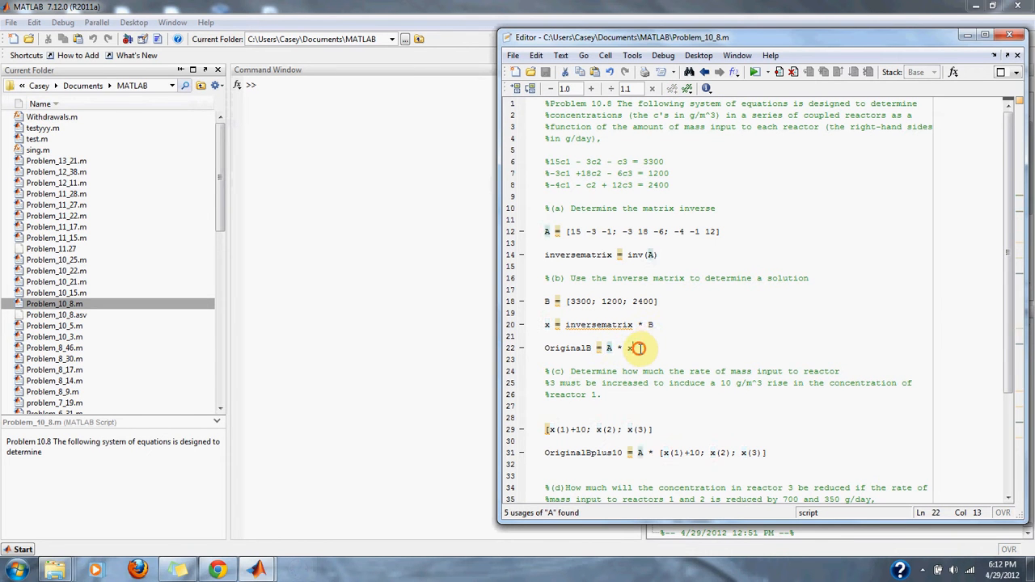
click(636, 348)
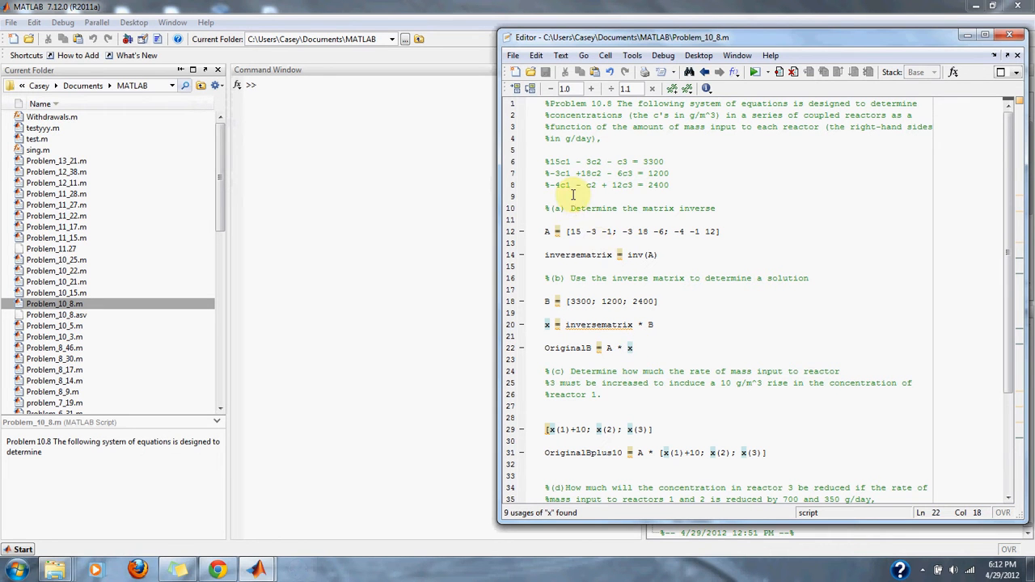
mouse_move(942, 324)
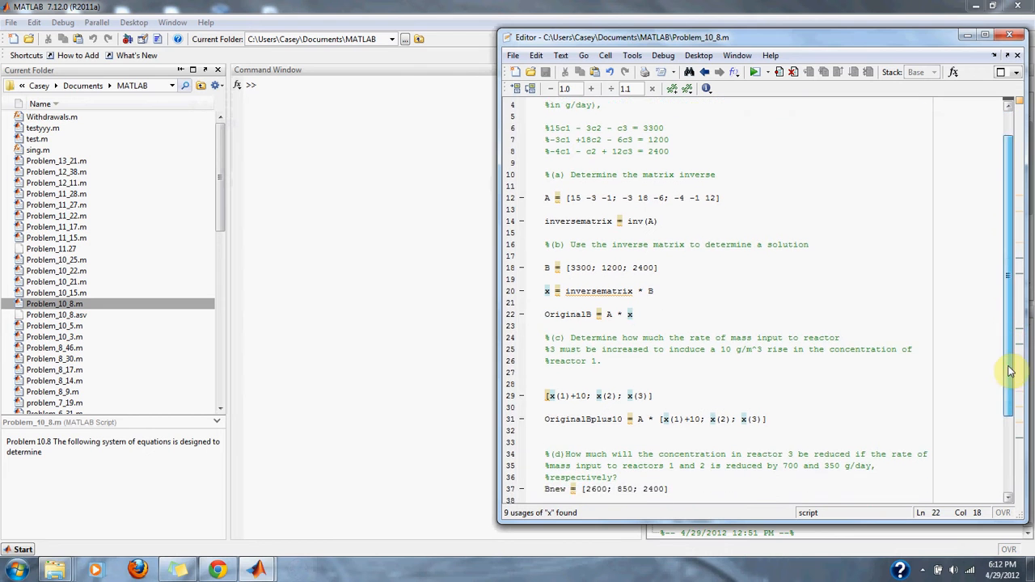
scroll(down, 3)
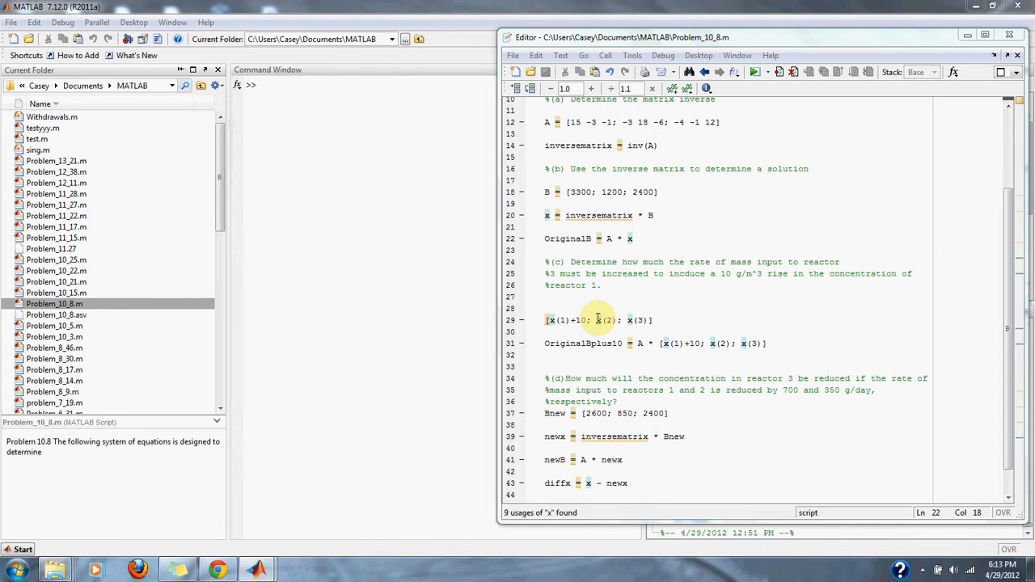
- Reach line 37 and select the Bnew values [2600; 850; 2400], leaving them as they are
click(590, 320)
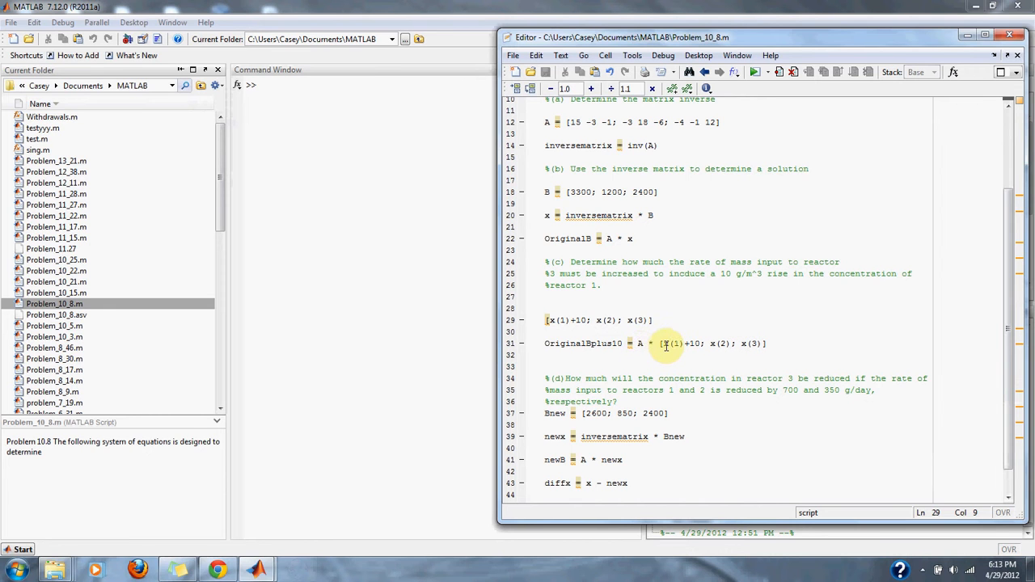
click(663, 343)
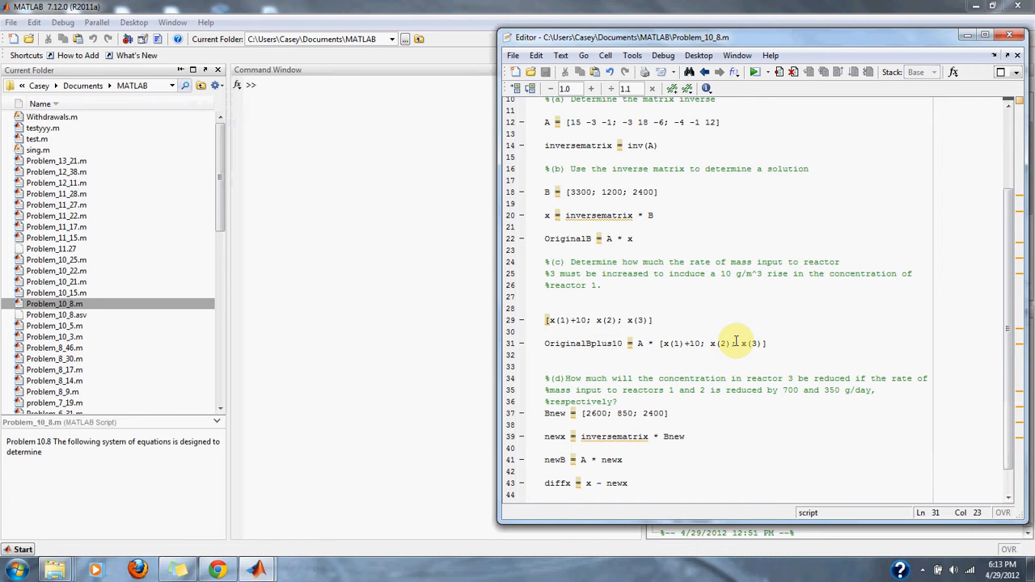
mouse_move(1003, 381)
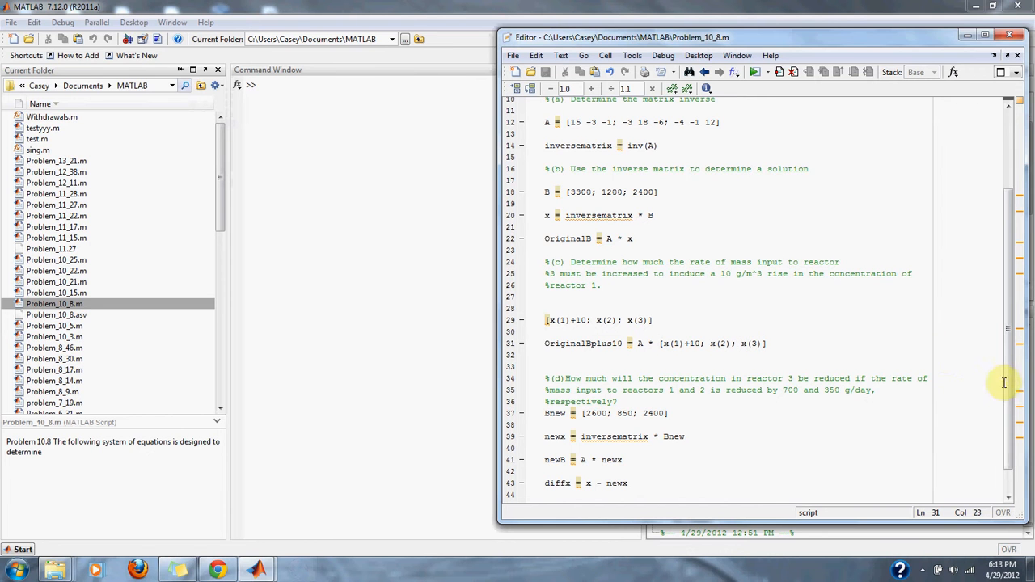
scroll(down, 3)
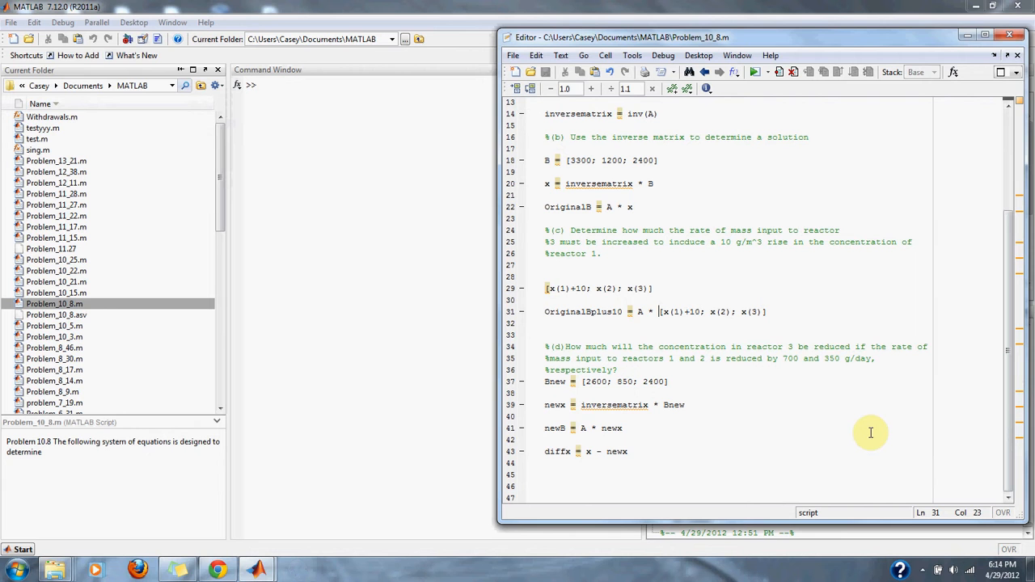
mouse_move(799, 370)
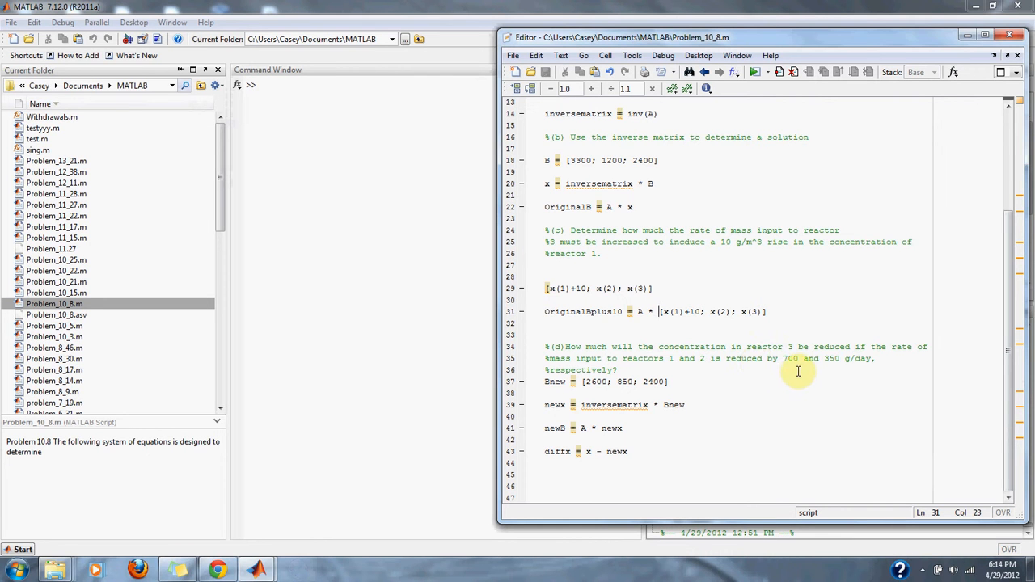
mouse_move(699, 388)
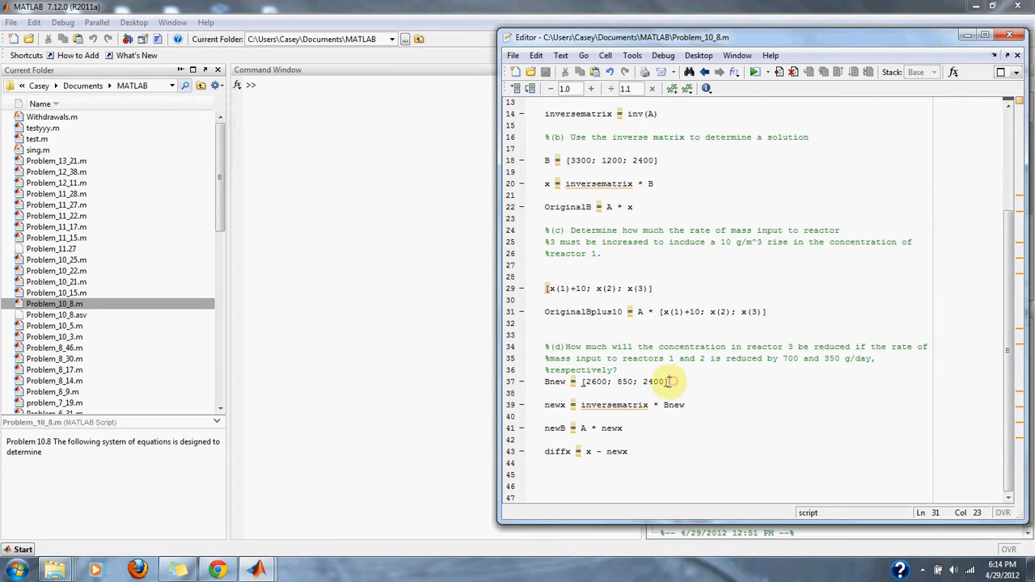
double_click(623, 382)
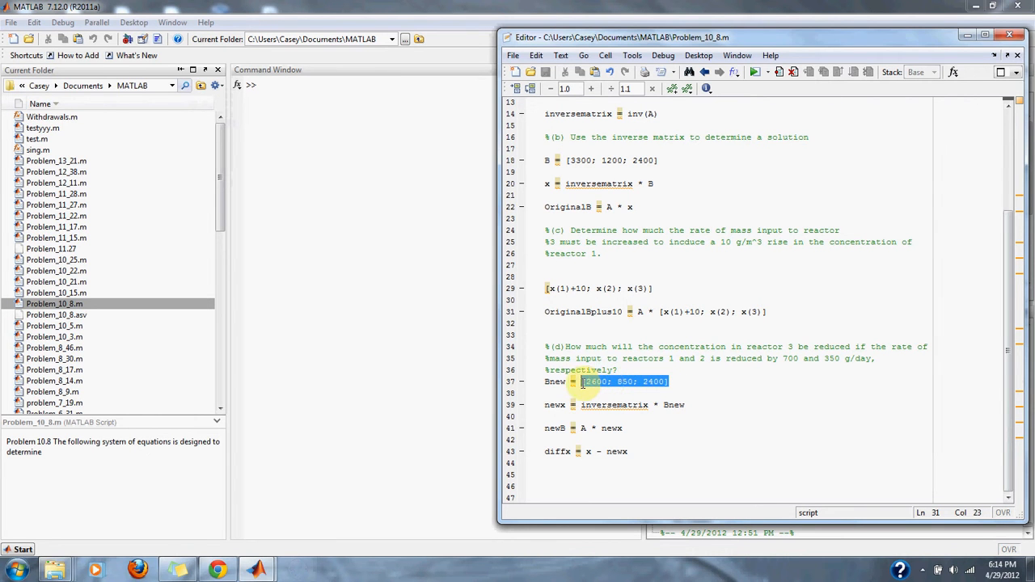
click(689, 383)
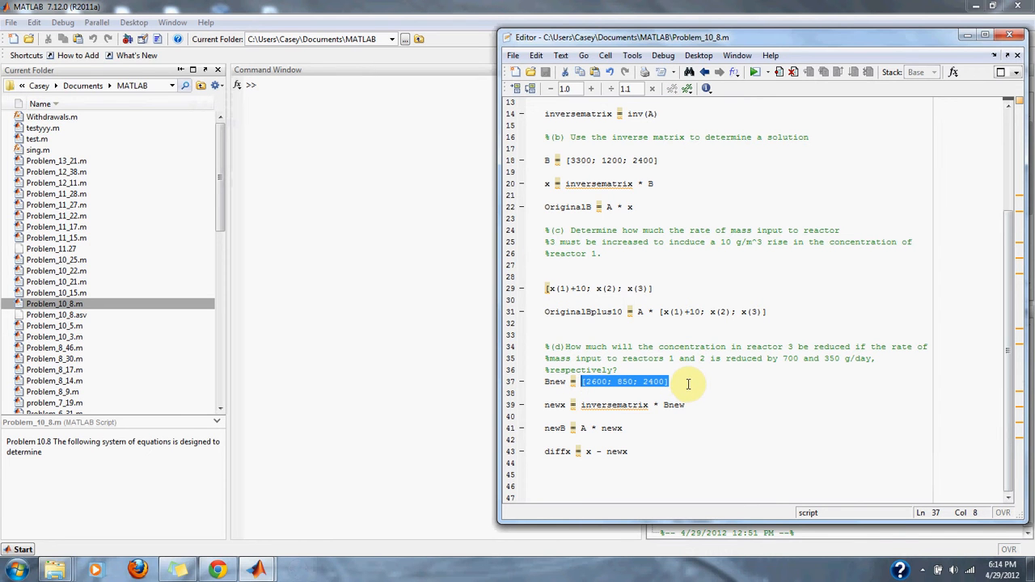
click(669, 382)
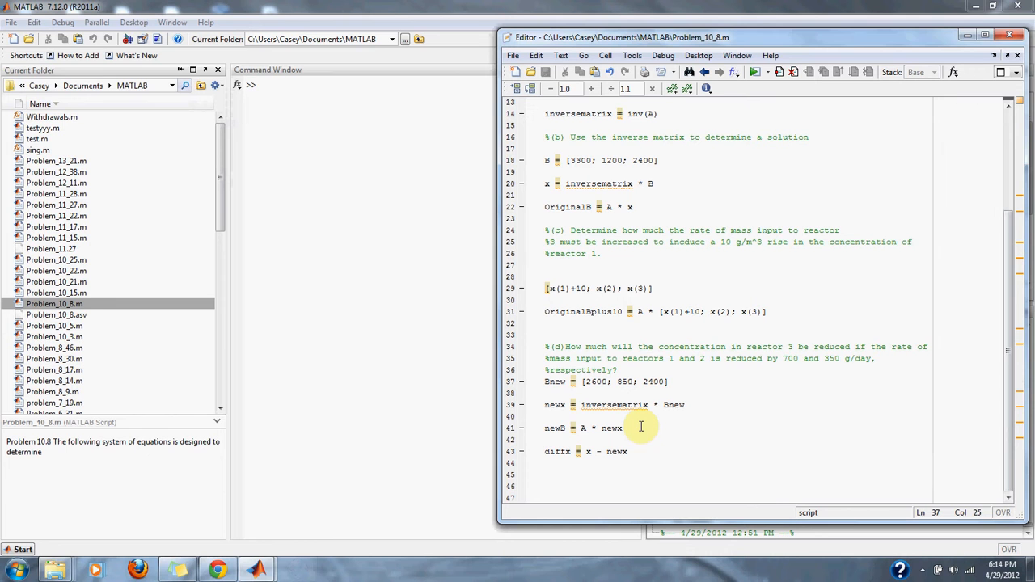
mouse_move(682, 427)
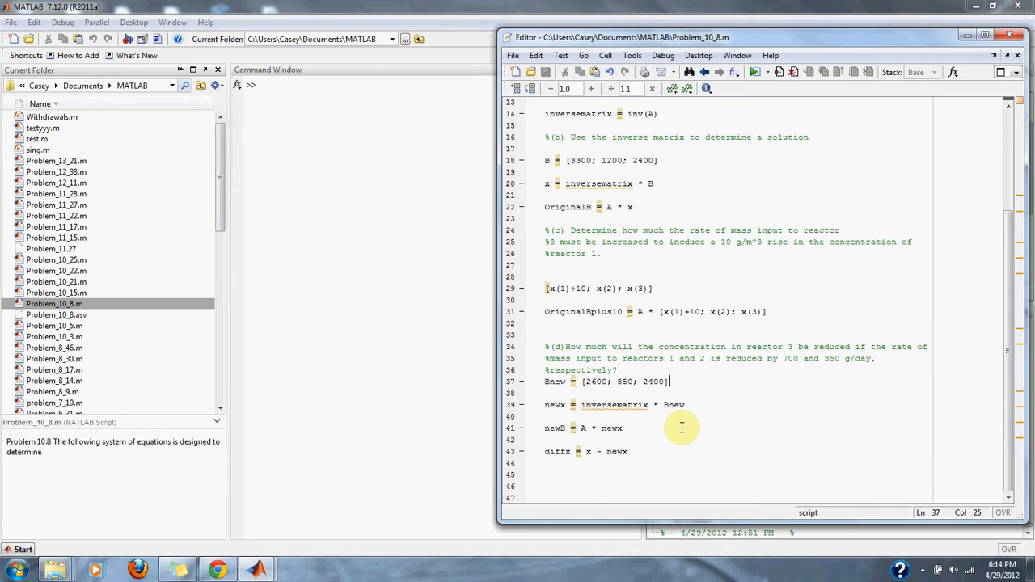
mouse_move(757, 103)
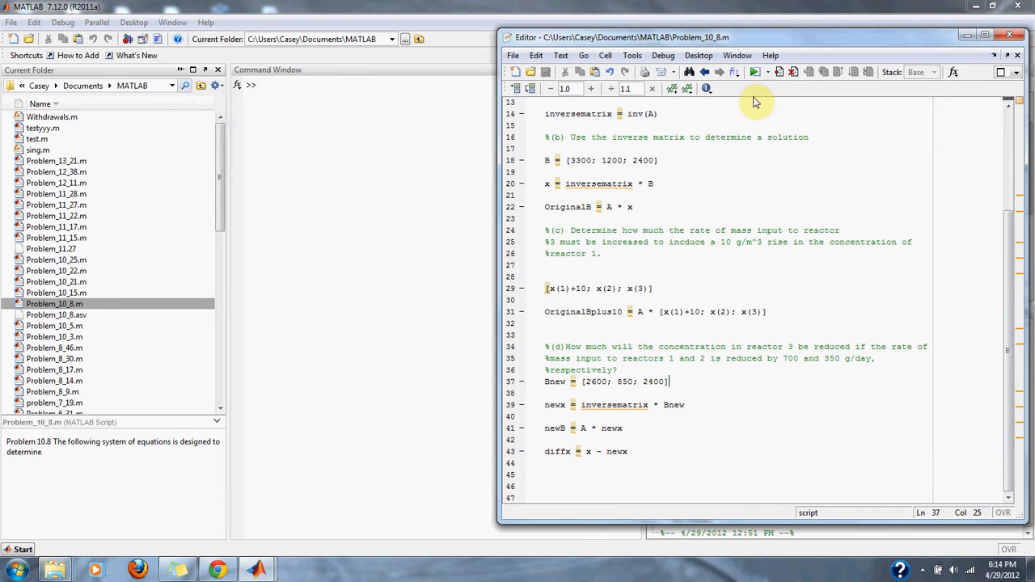
- Run Problem_10_8 and review the printed inverse matrix, concentrations x and check results
click(755, 72)
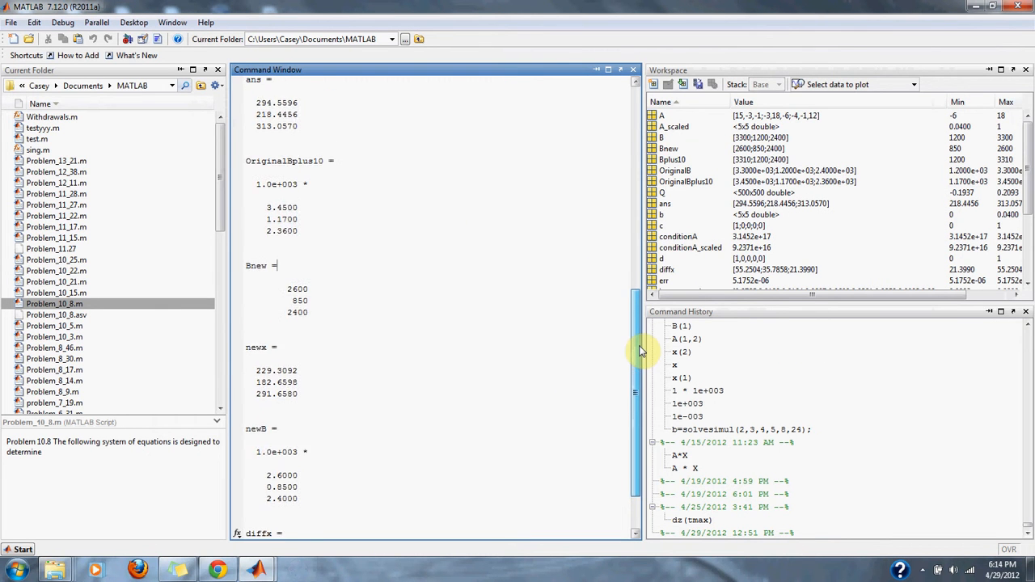
scroll(up, 3)
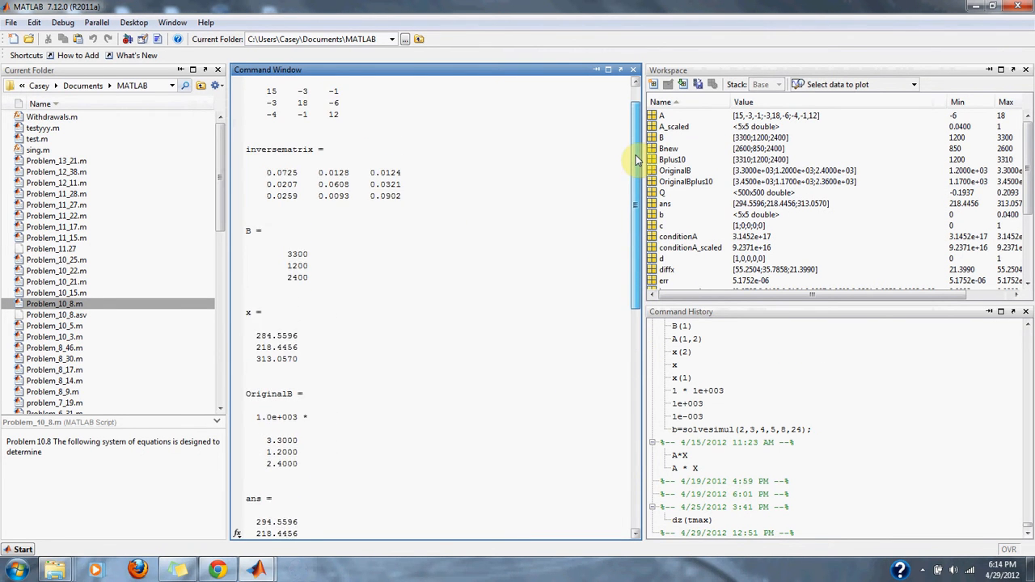
scroll(up, 3)
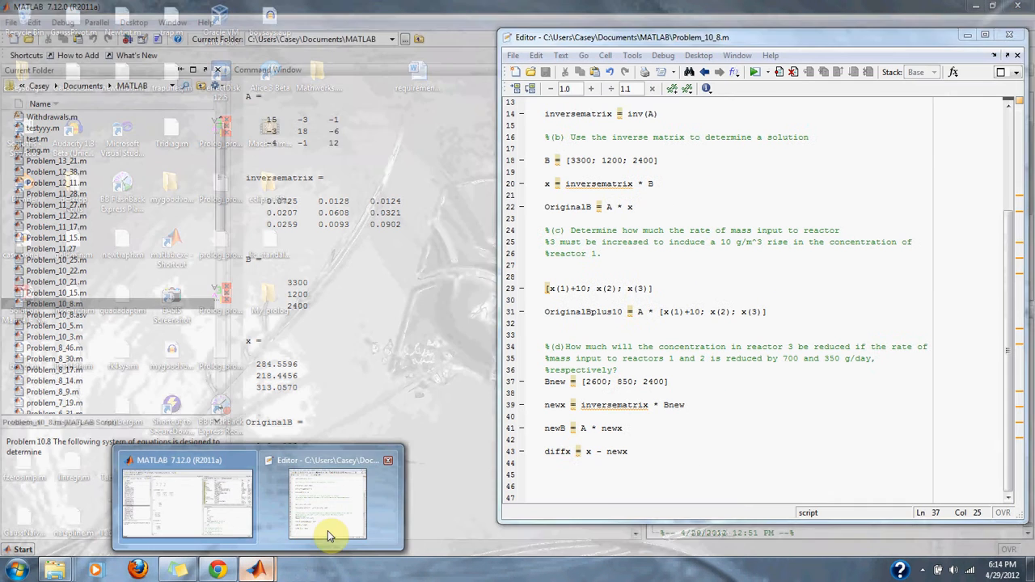
click(327, 504)
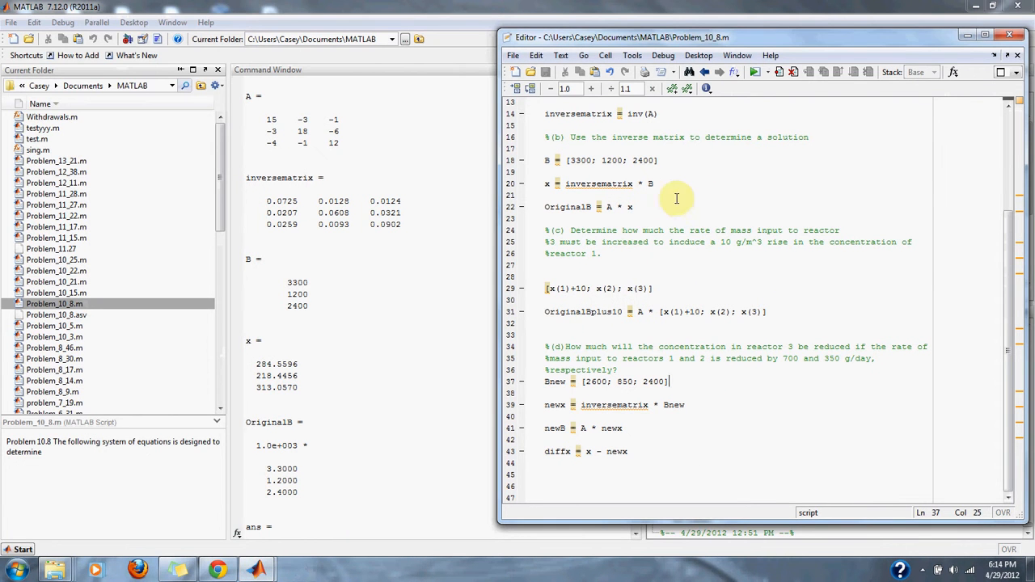
mouse_move(1009, 315)
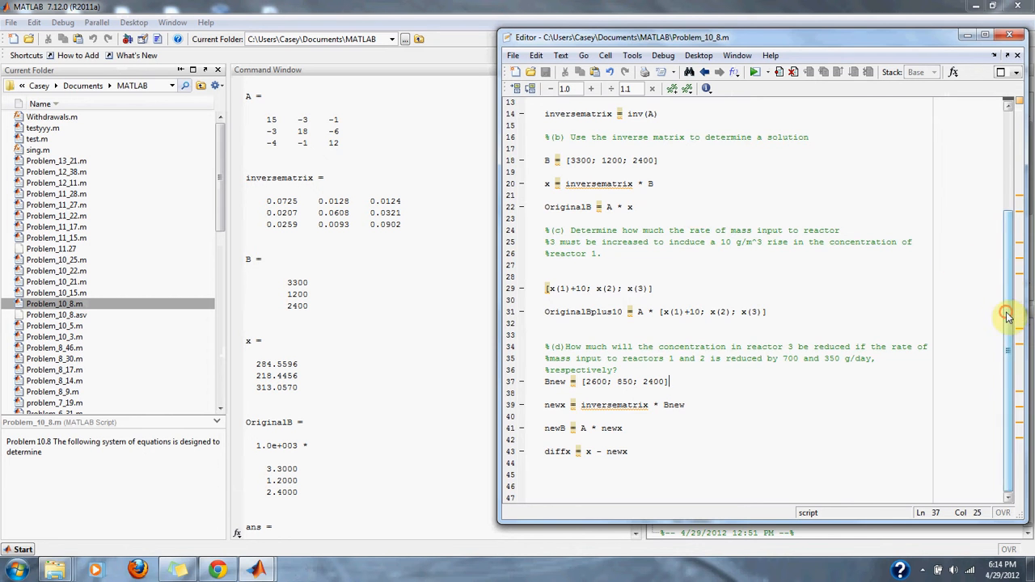
scroll(up, 3)
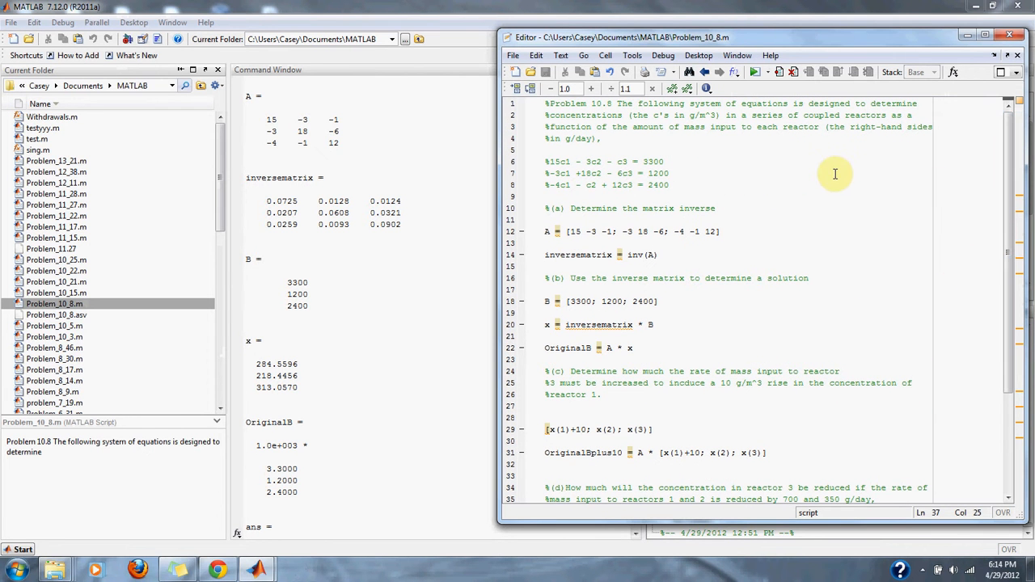
mouse_move(351, 129)
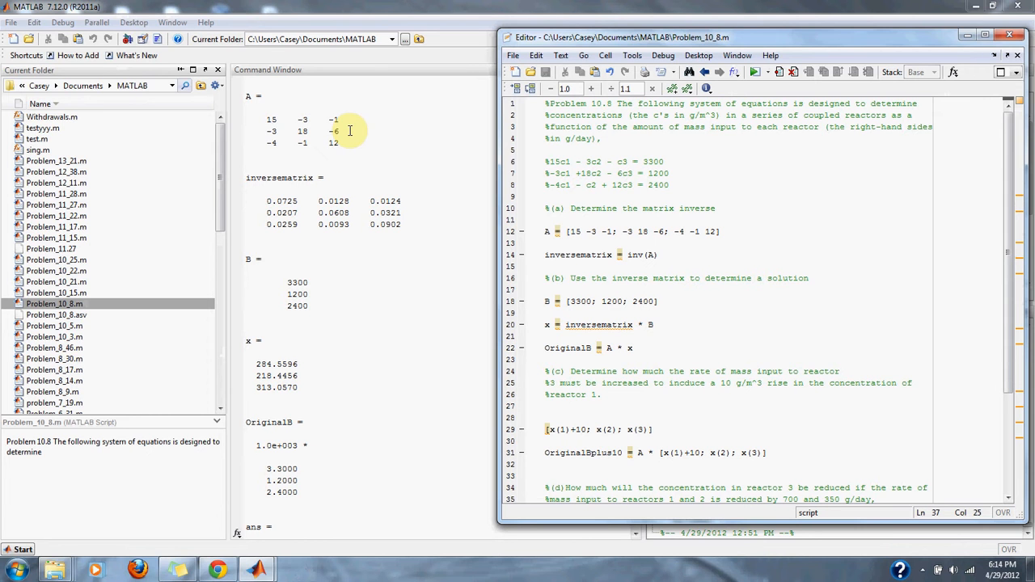
mouse_move(449, 227)
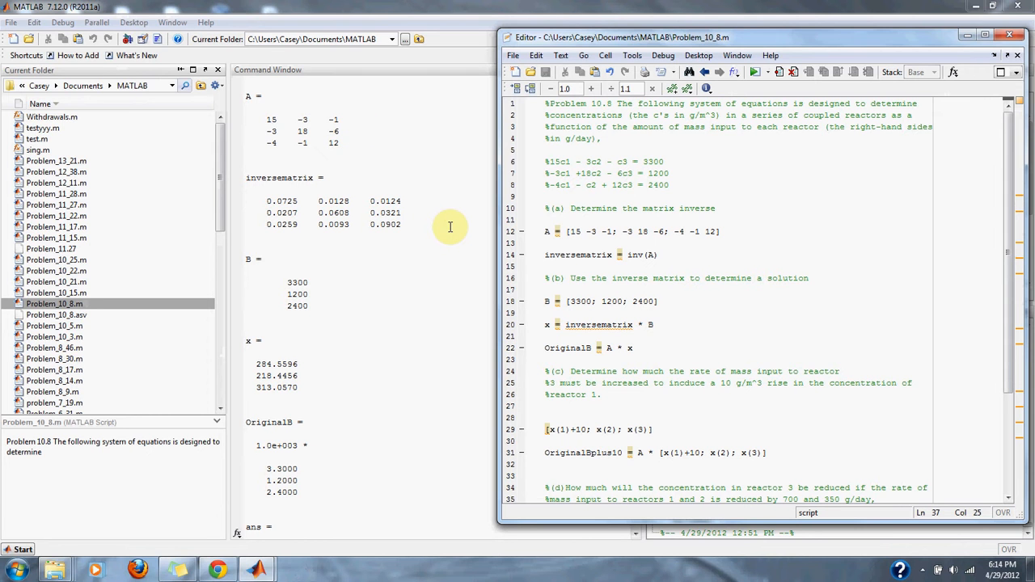
mouse_move(382, 176)
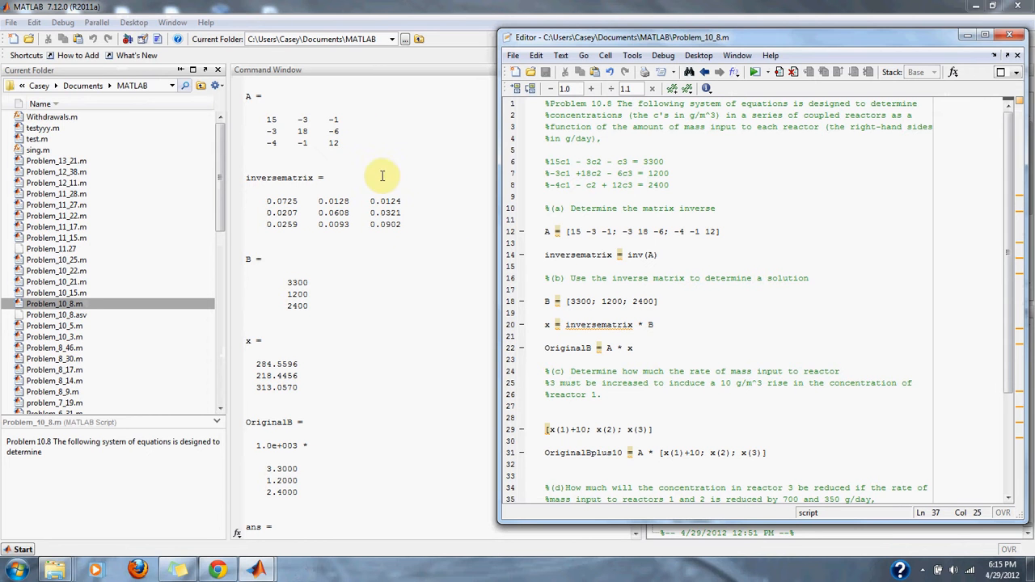
mouse_move(395, 242)
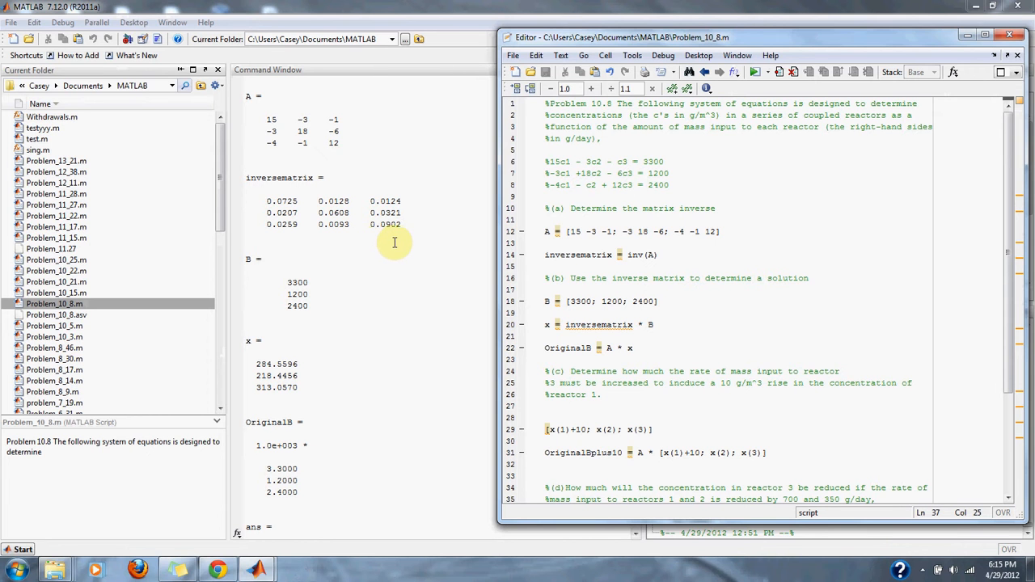
mouse_move(404, 246)
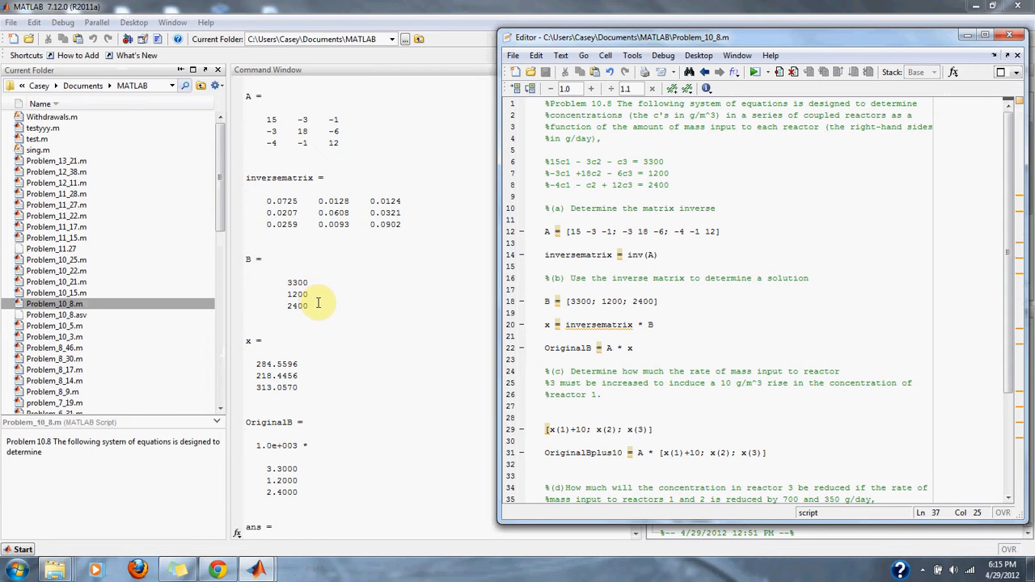
mouse_move(362, 354)
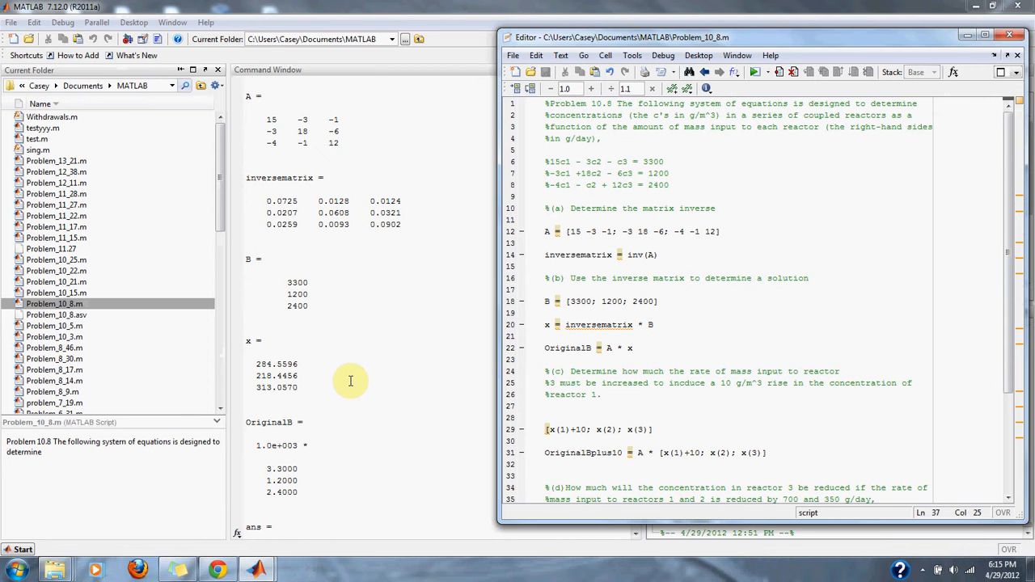
mouse_move(284, 353)
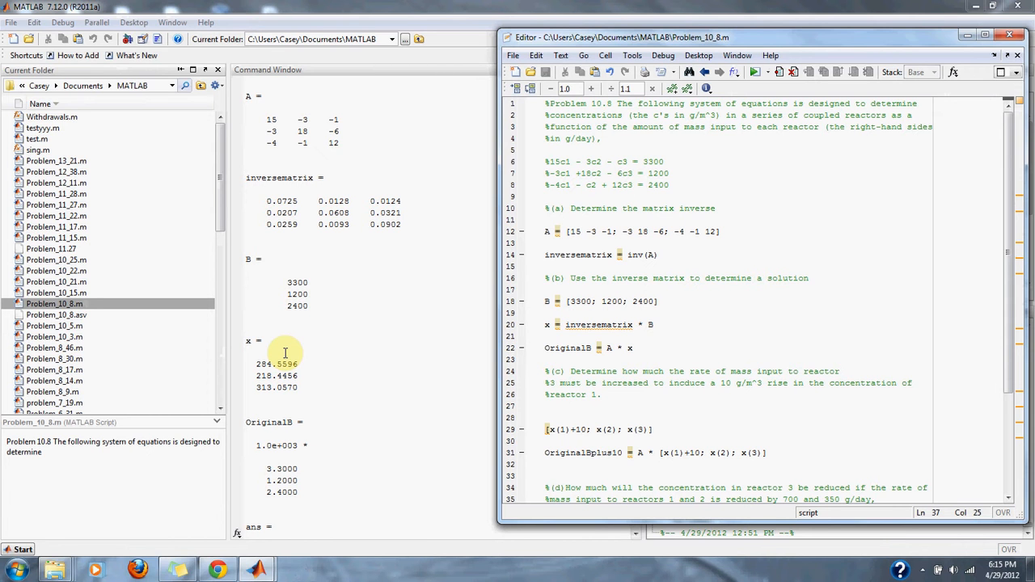
mouse_move(351, 393)
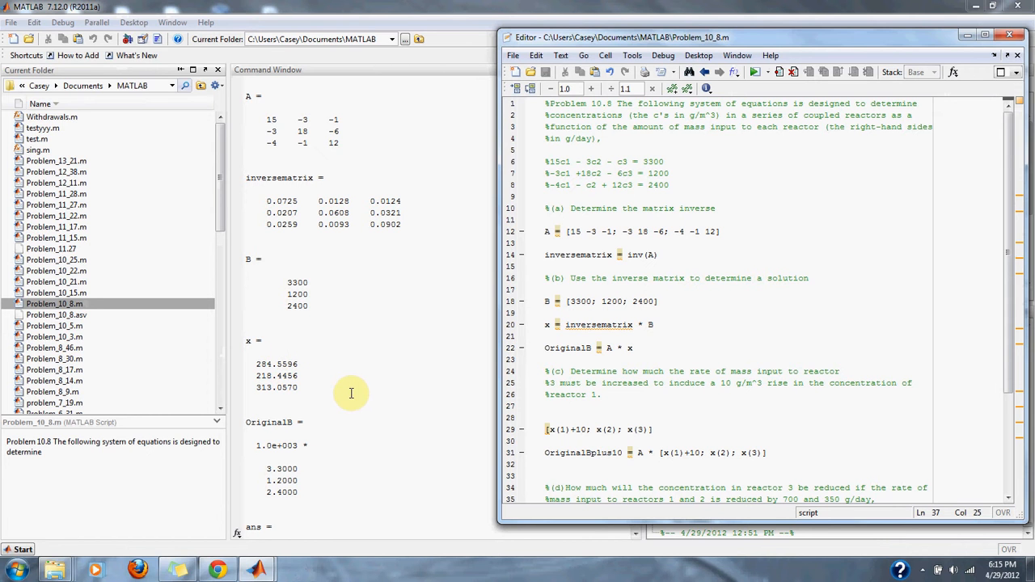
mouse_move(385, 430)
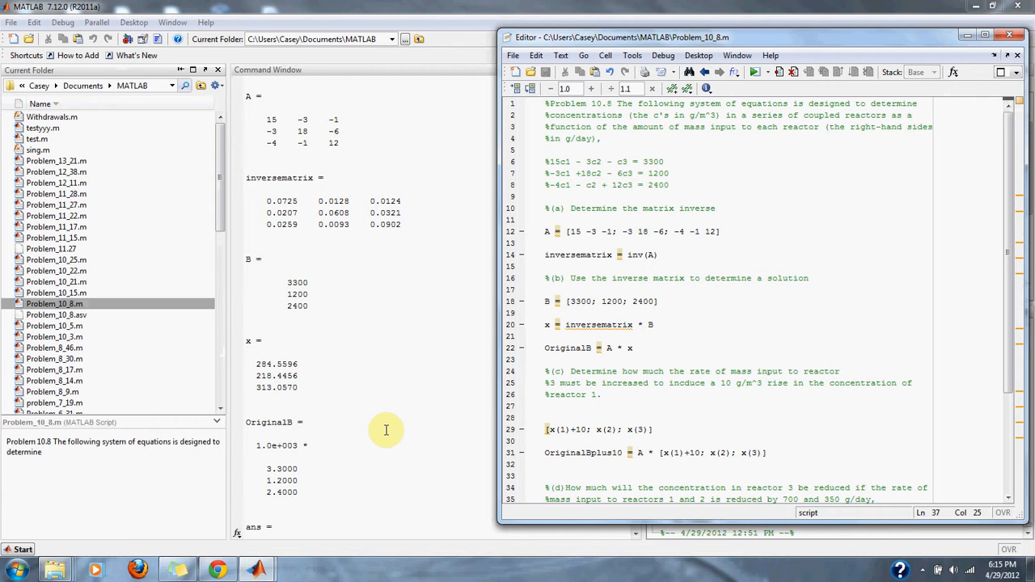
mouse_move(364, 469)
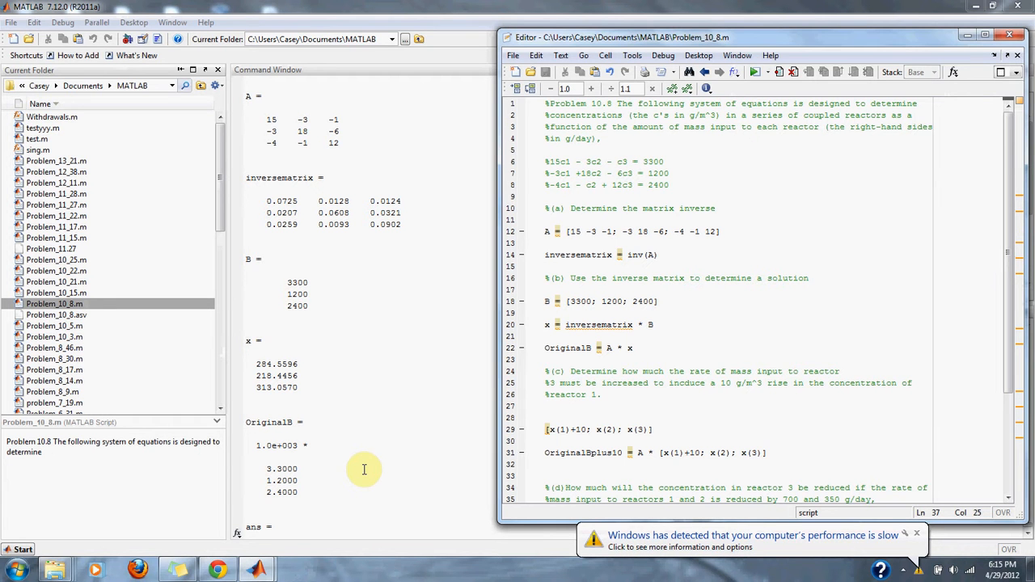
mouse_move(316, 485)
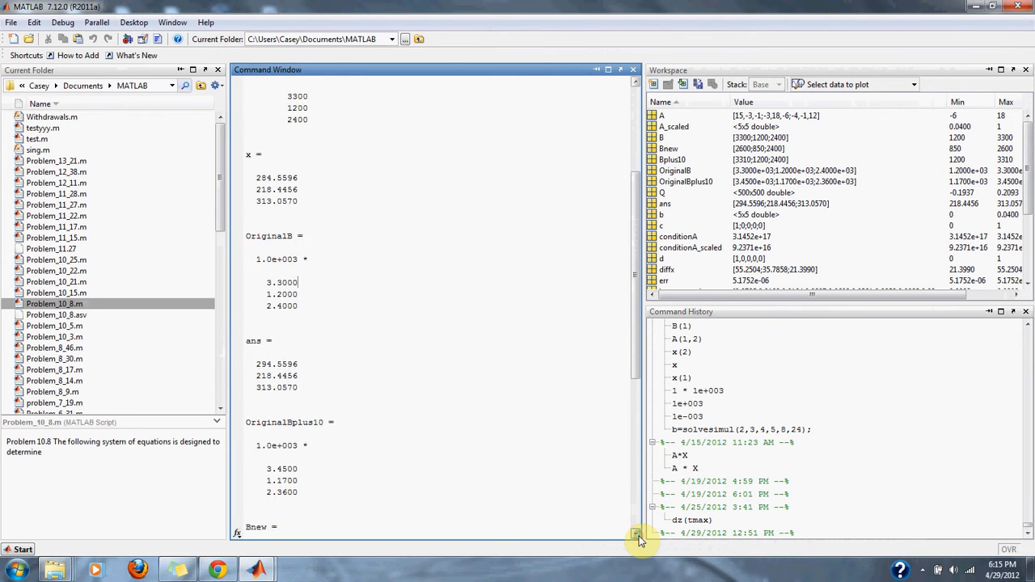
- Scroll the Command Window down to the Bnew, newx and newB results
scroll(down, 3)
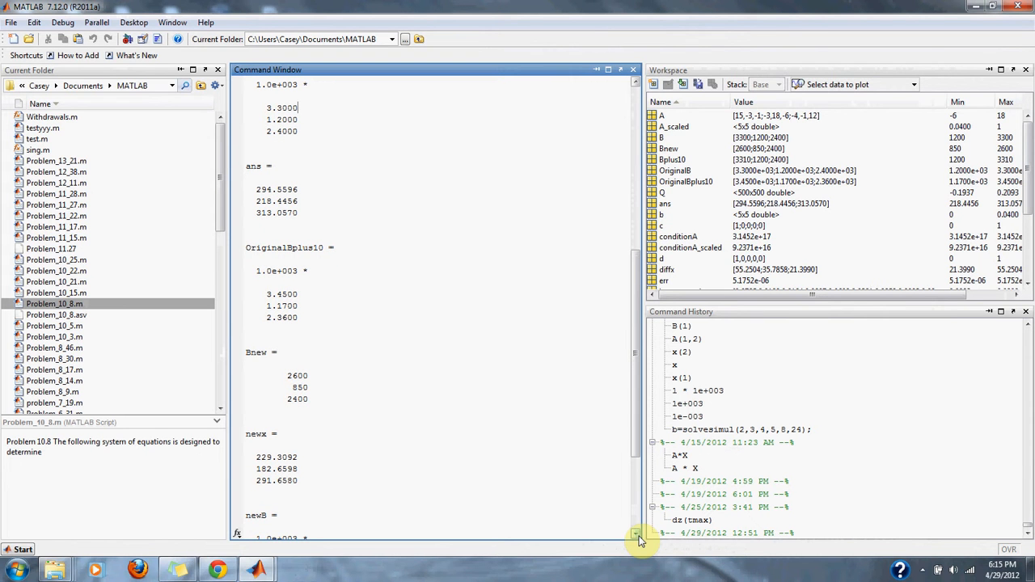
mouse_move(272, 569)
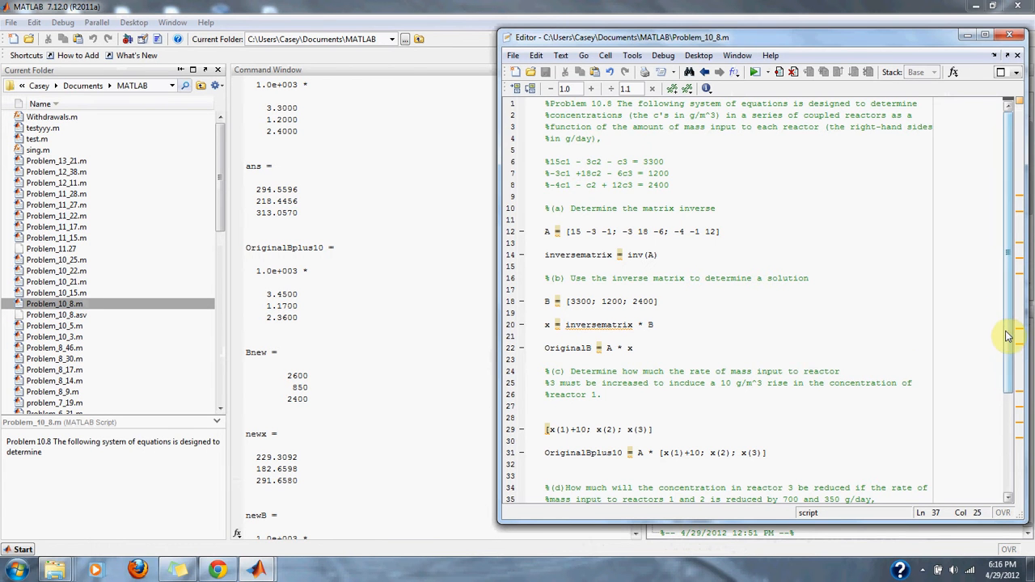
scroll(down, 3)
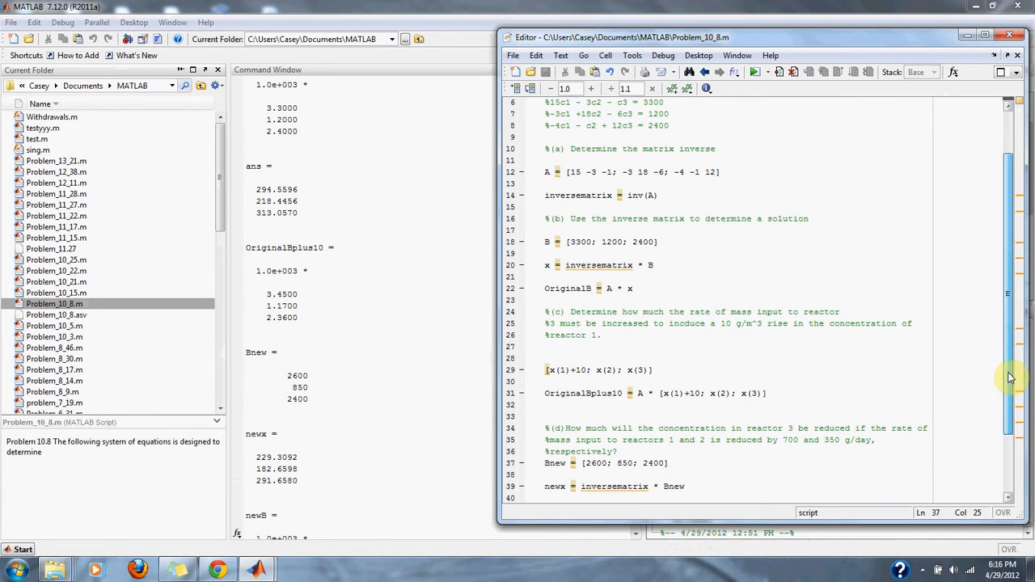
scroll(down, 3)
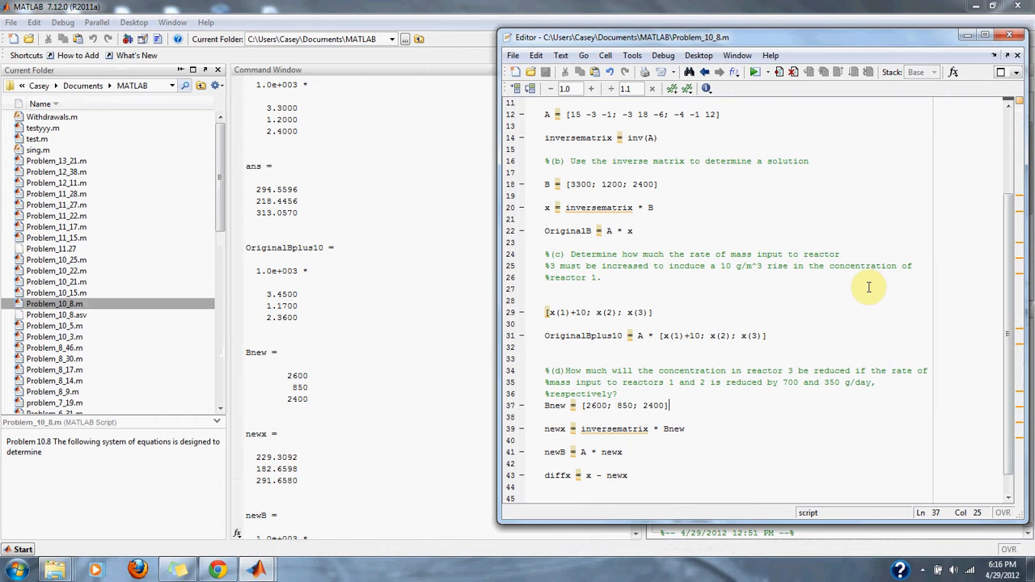
mouse_move(747, 291)
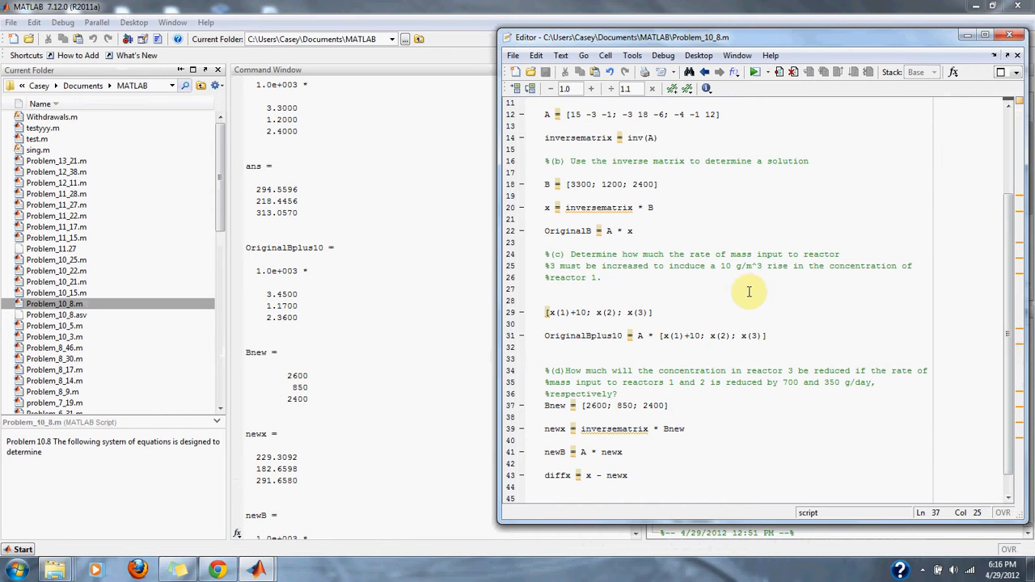
mouse_move(306, 190)
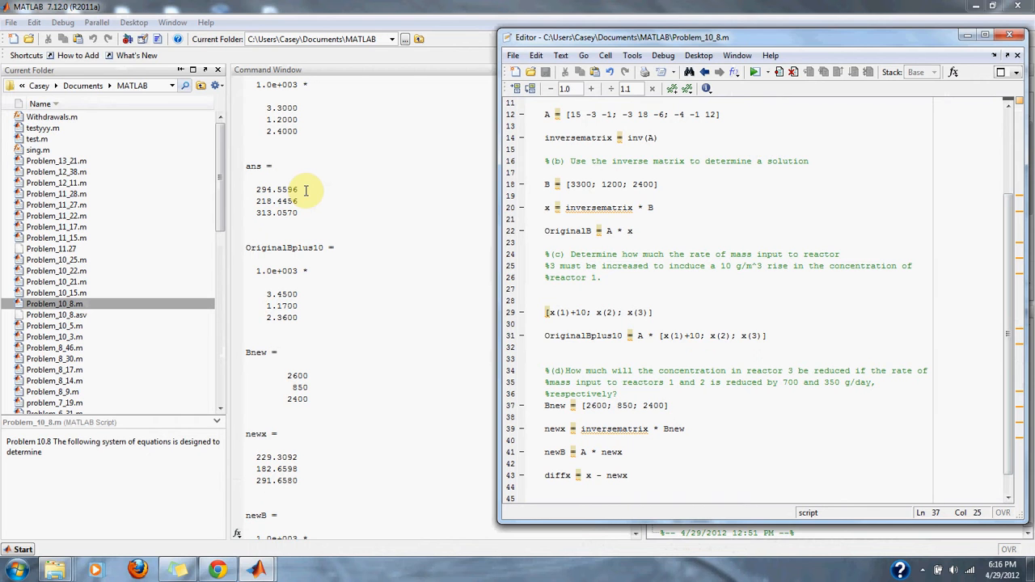
mouse_move(540, 289)
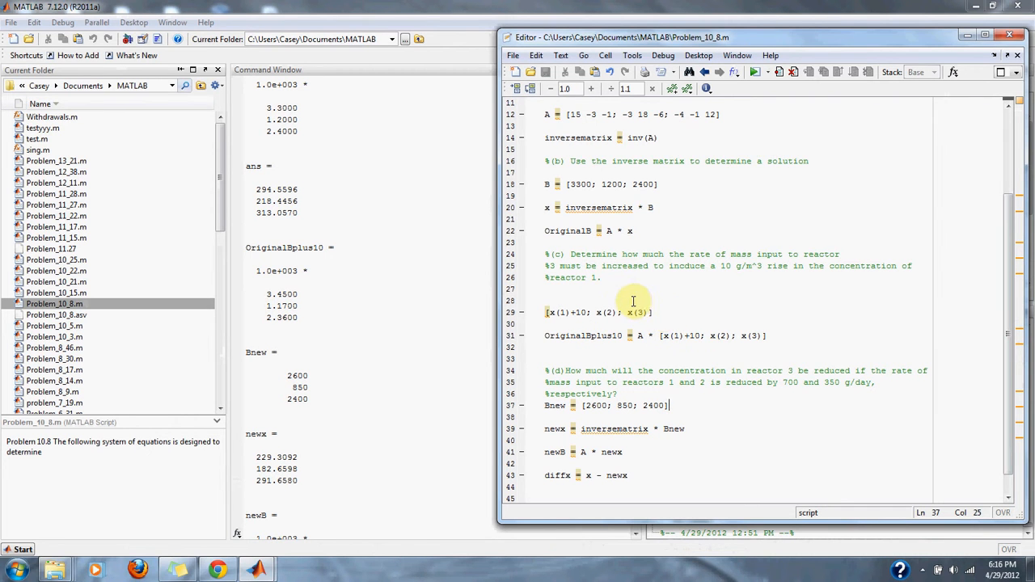
mouse_move(586, 288)
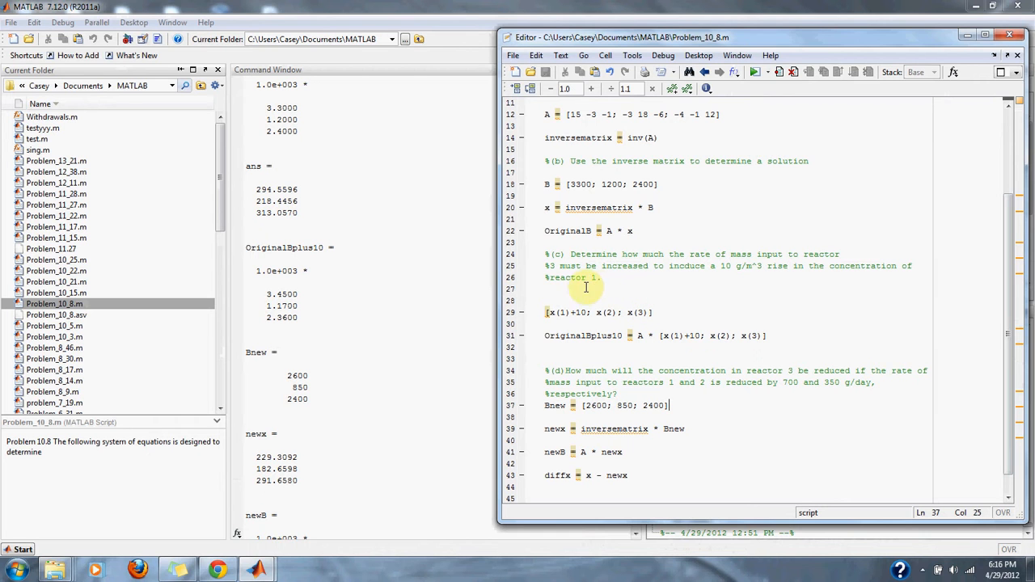
mouse_move(392, 225)
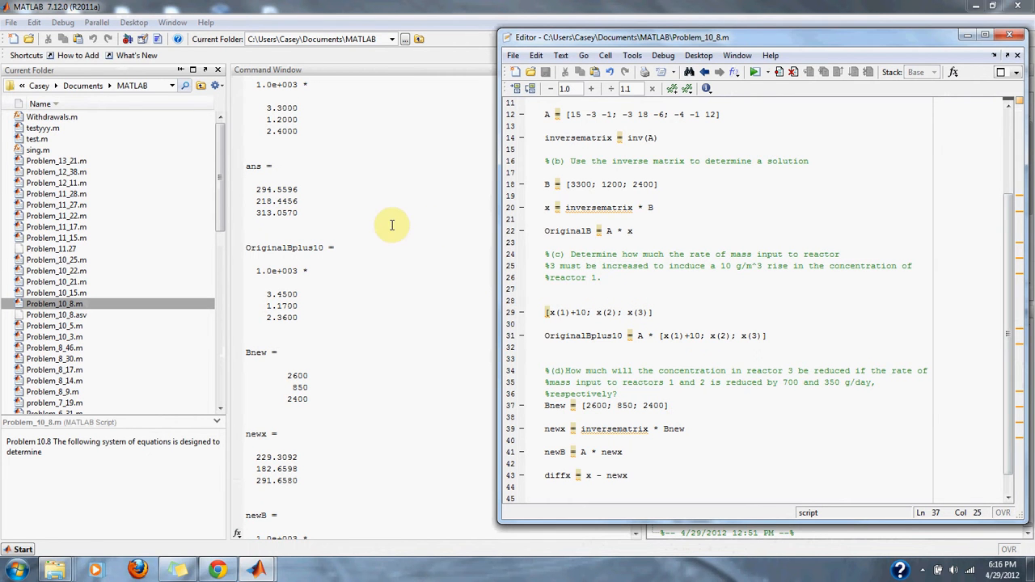
mouse_move(385, 224)
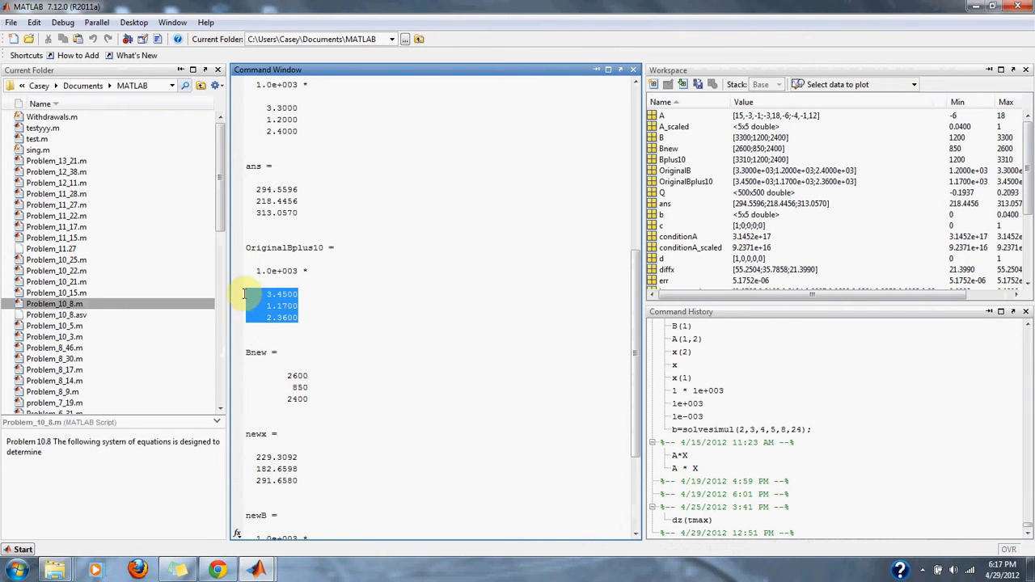
mouse_move(392, 312)
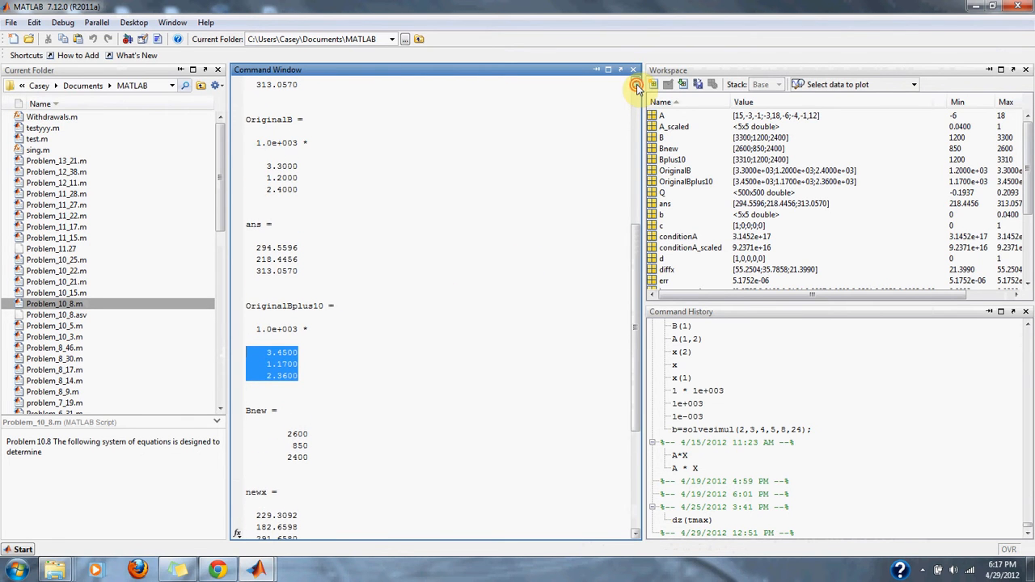
scroll(up, 3)
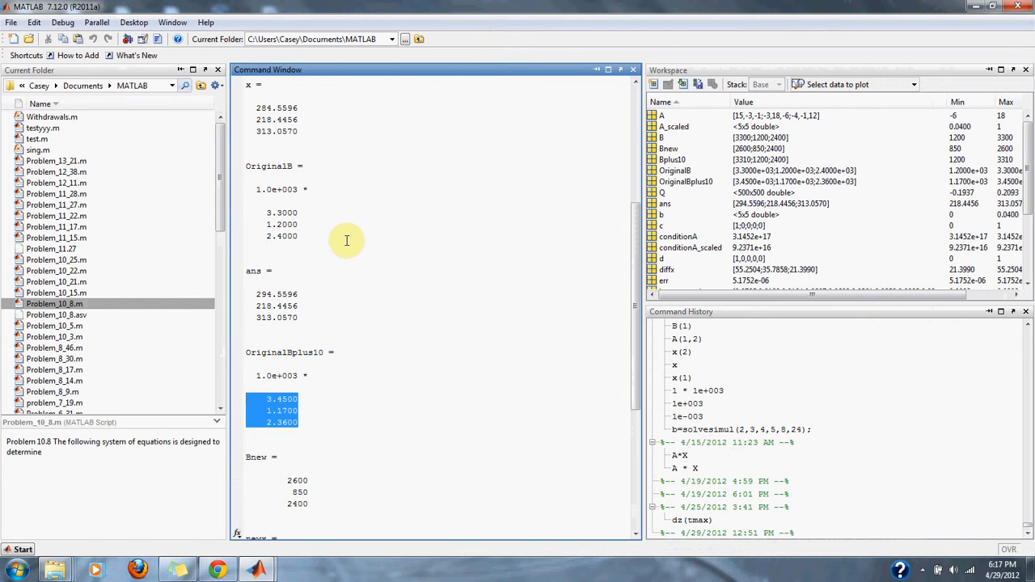
mouse_move(315, 418)
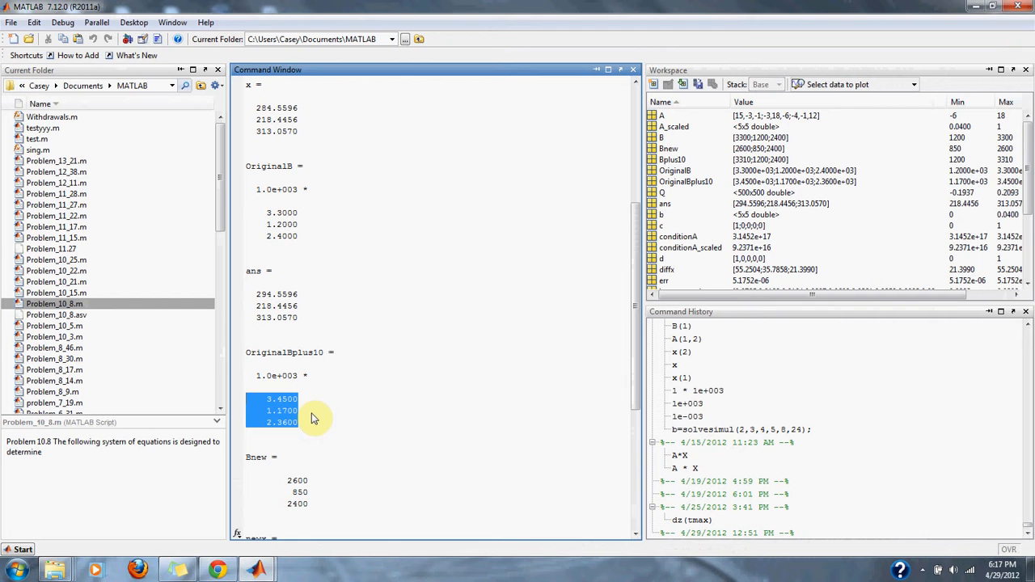
mouse_move(317, 408)
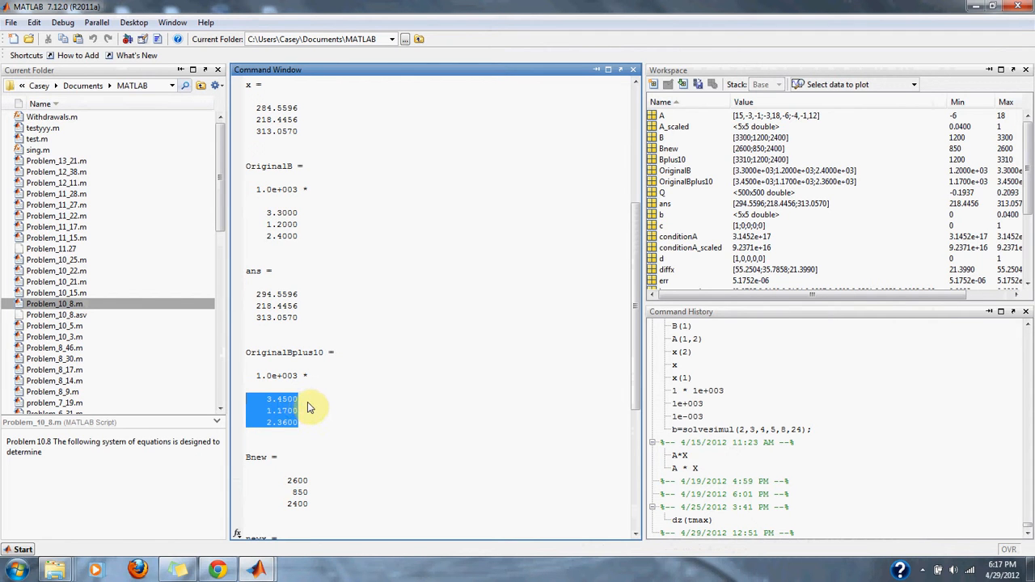
mouse_move(299, 424)
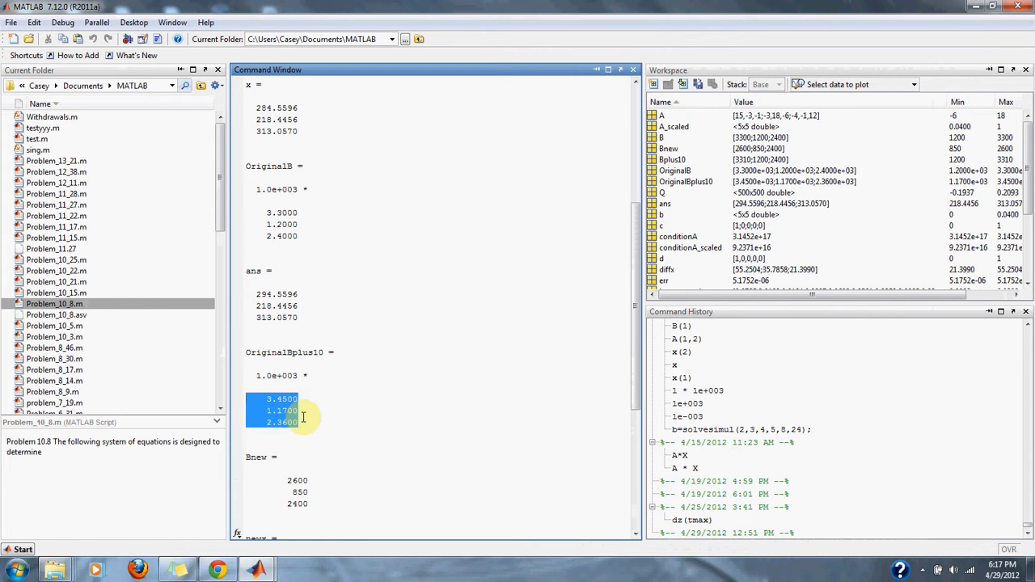
mouse_move(257, 569)
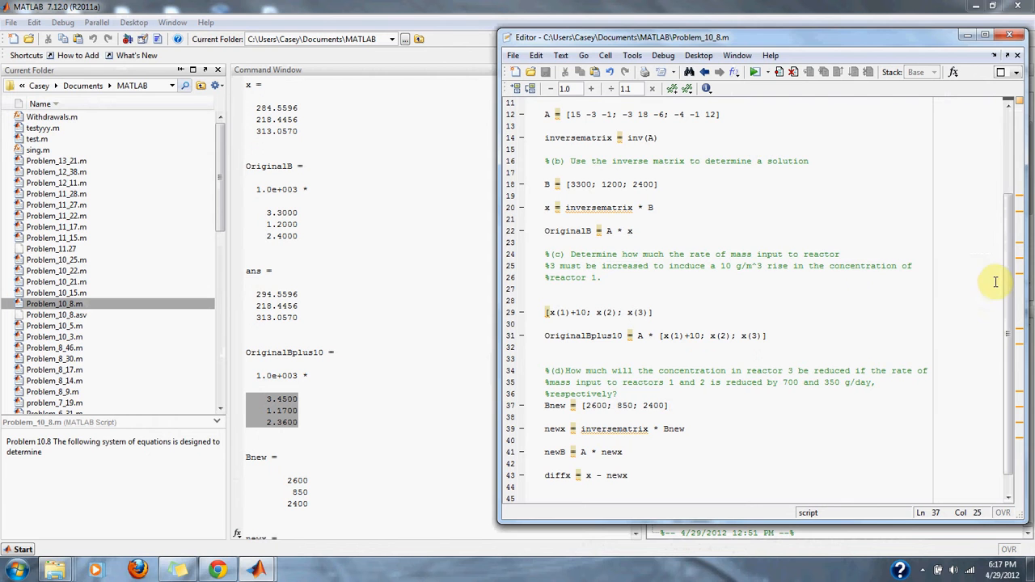
scroll(down, 3)
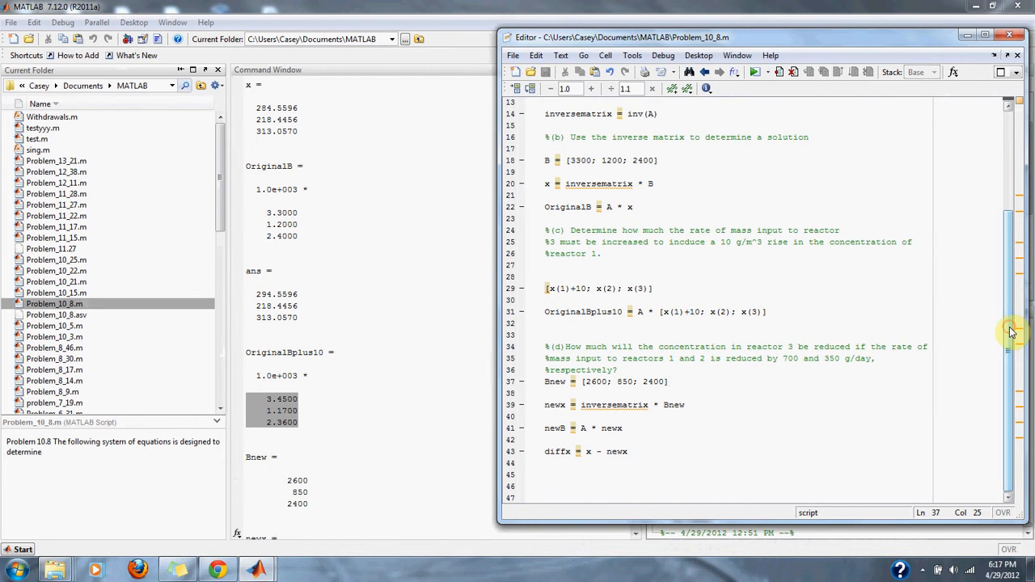
mouse_move(466, 385)
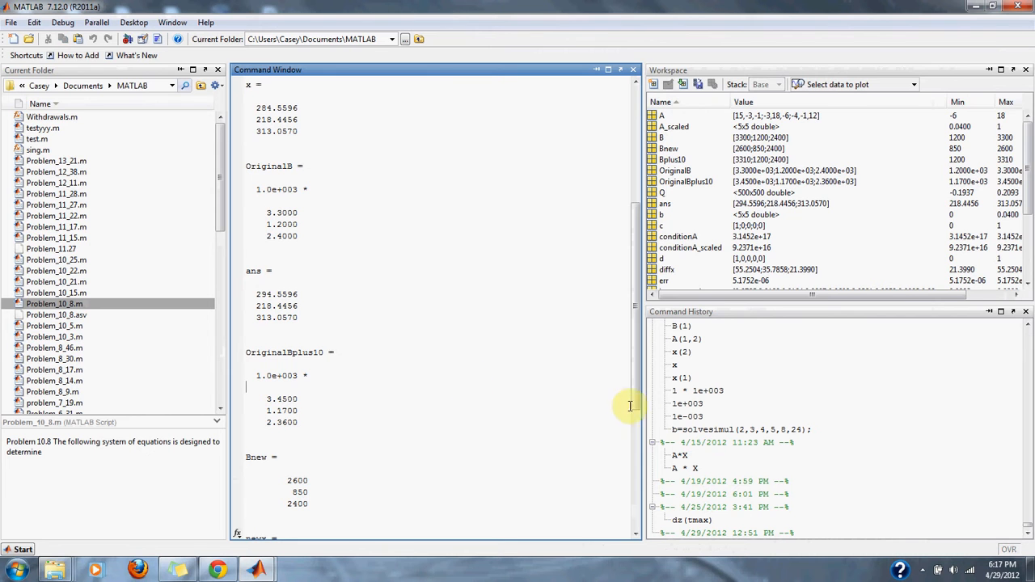
scroll(down, 3)
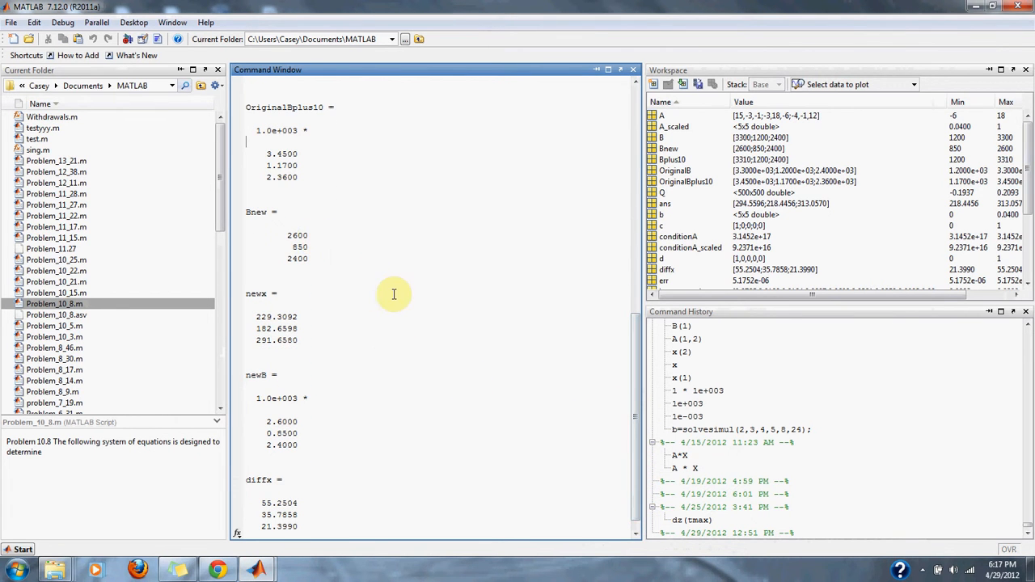
mouse_move(498, 377)
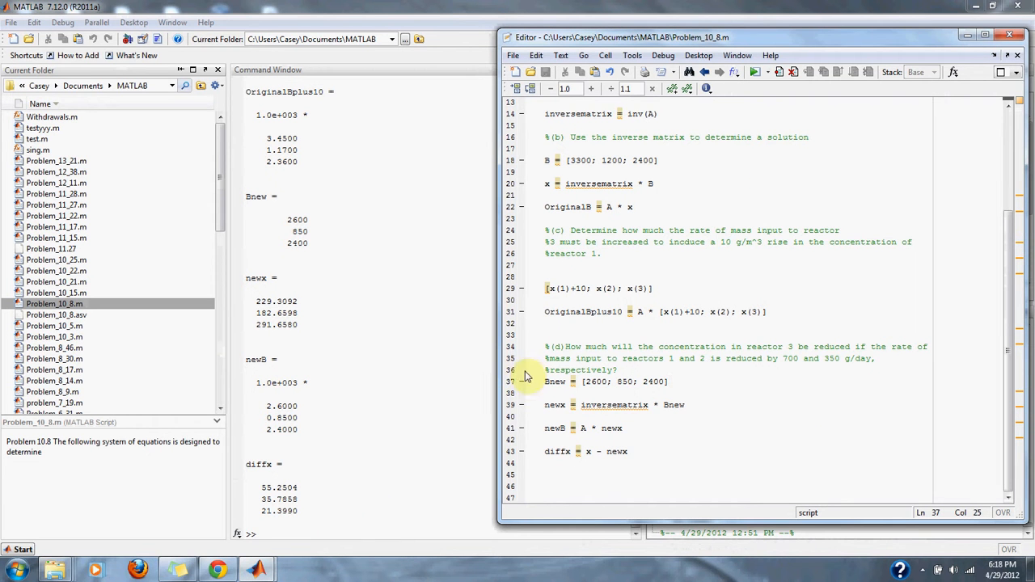
mouse_move(706, 339)
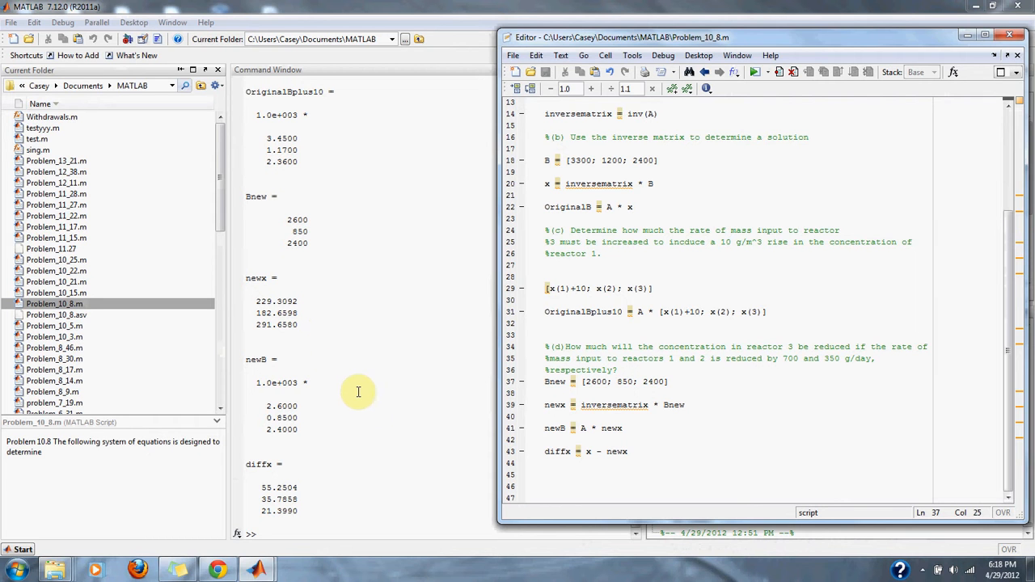
mouse_move(366, 414)
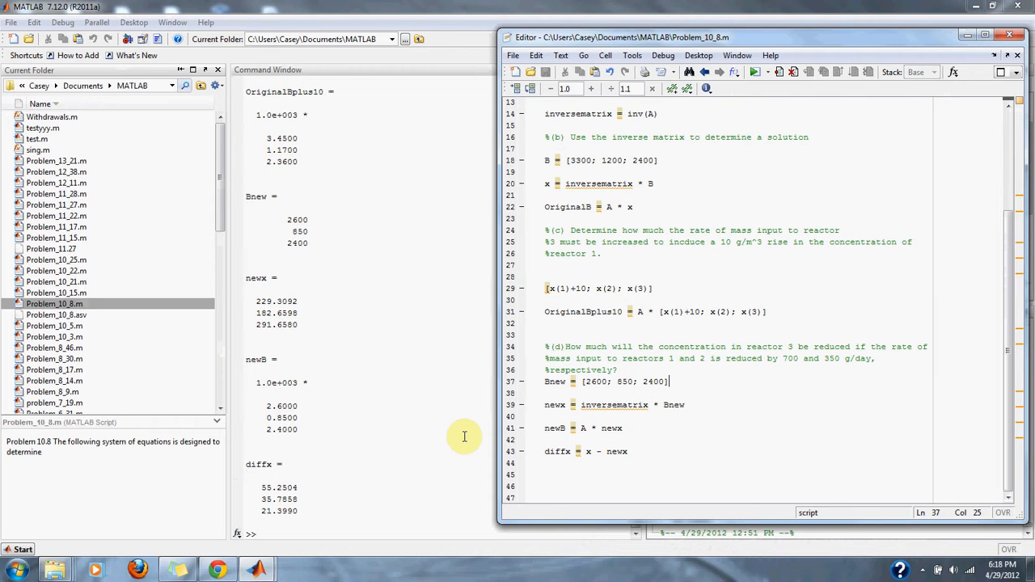
mouse_move(627, 459)
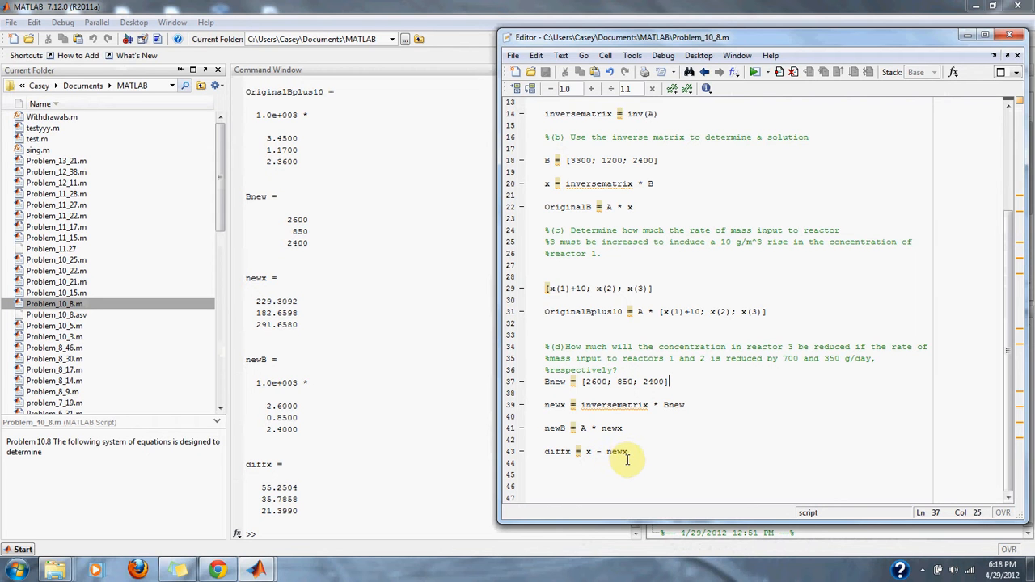
mouse_move(412, 451)
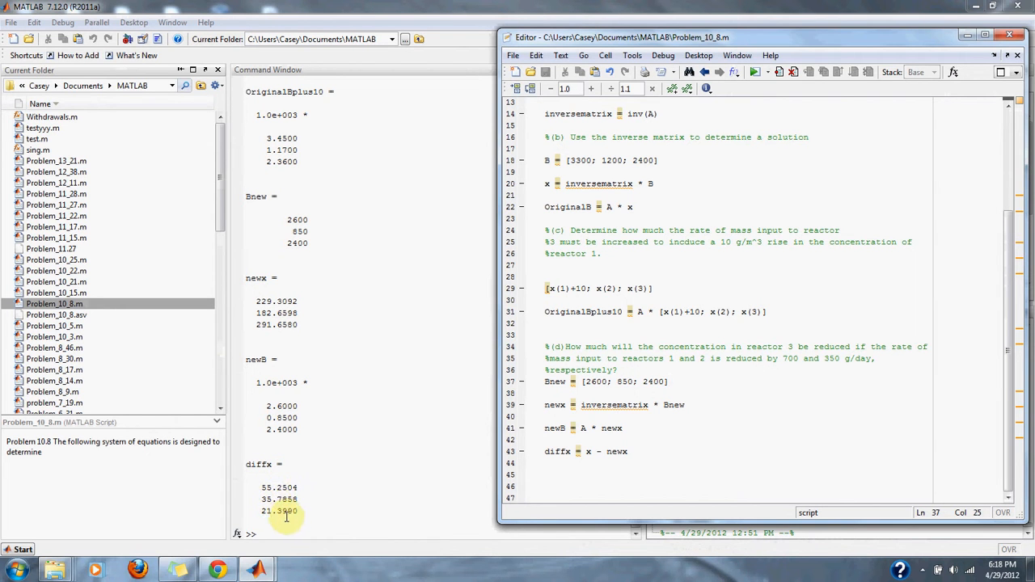
mouse_move(472, 461)
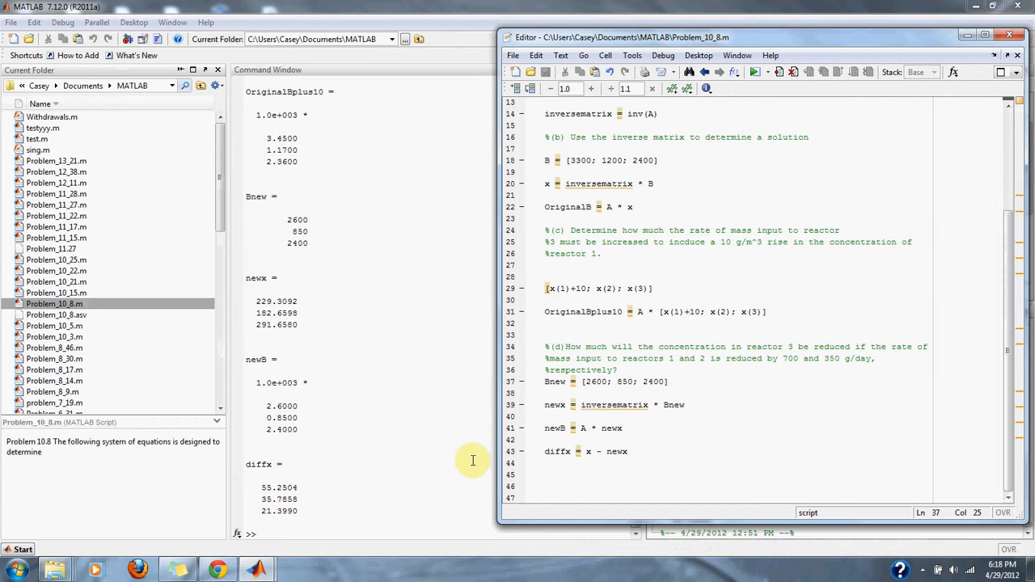